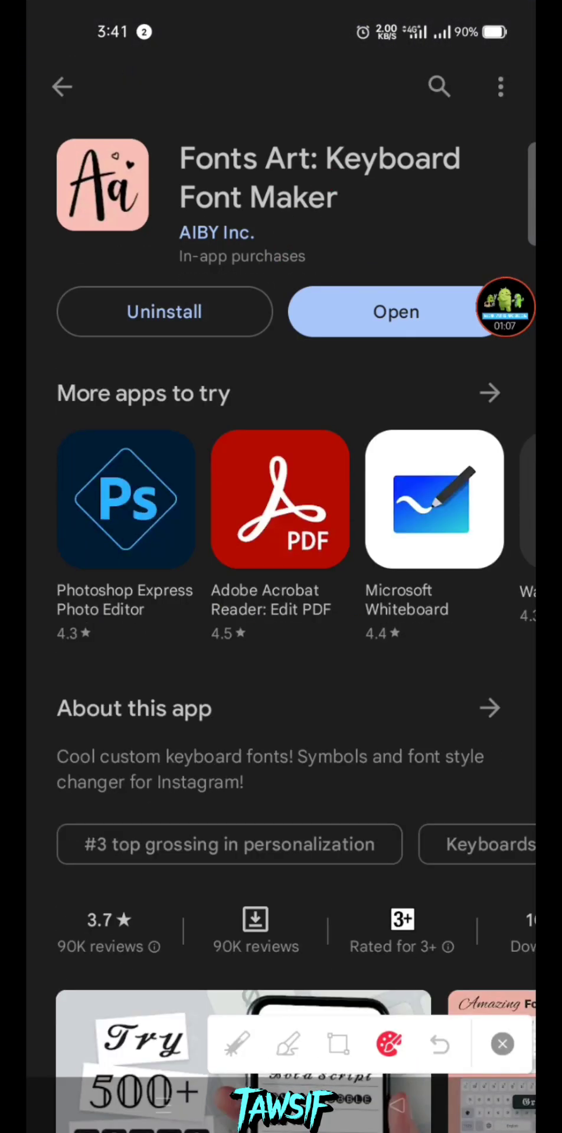
# Launch the installed Fonts Art: Keyboard Font Maker app from its Play Store page
pyautogui.click(395, 311)
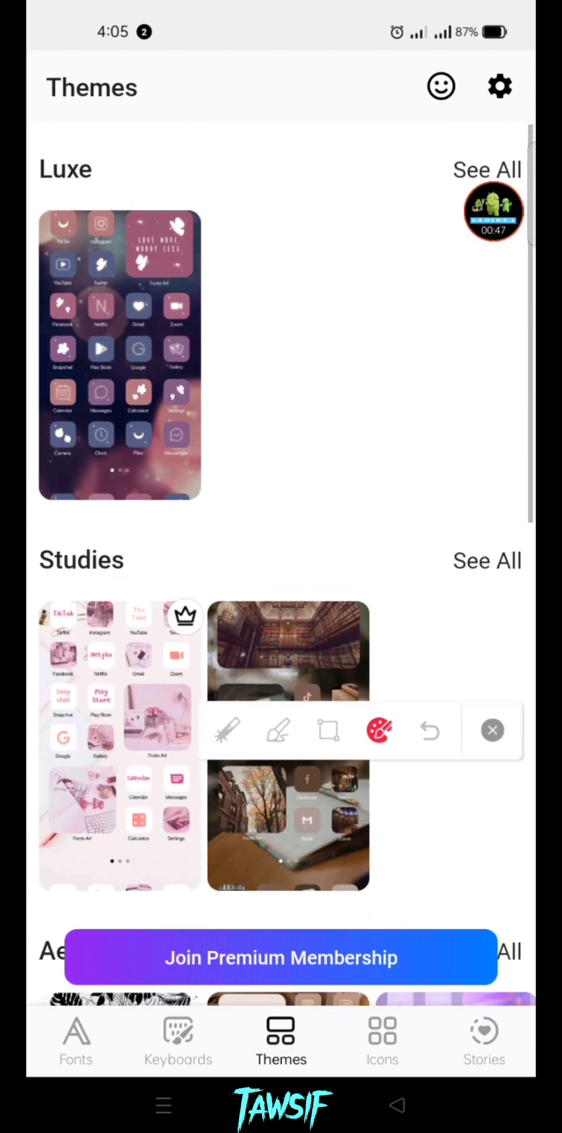
# Scroll the Themes tab to reveal the crown-badged premium themes before switching to MT Manager
pyautogui.scroll(-3)
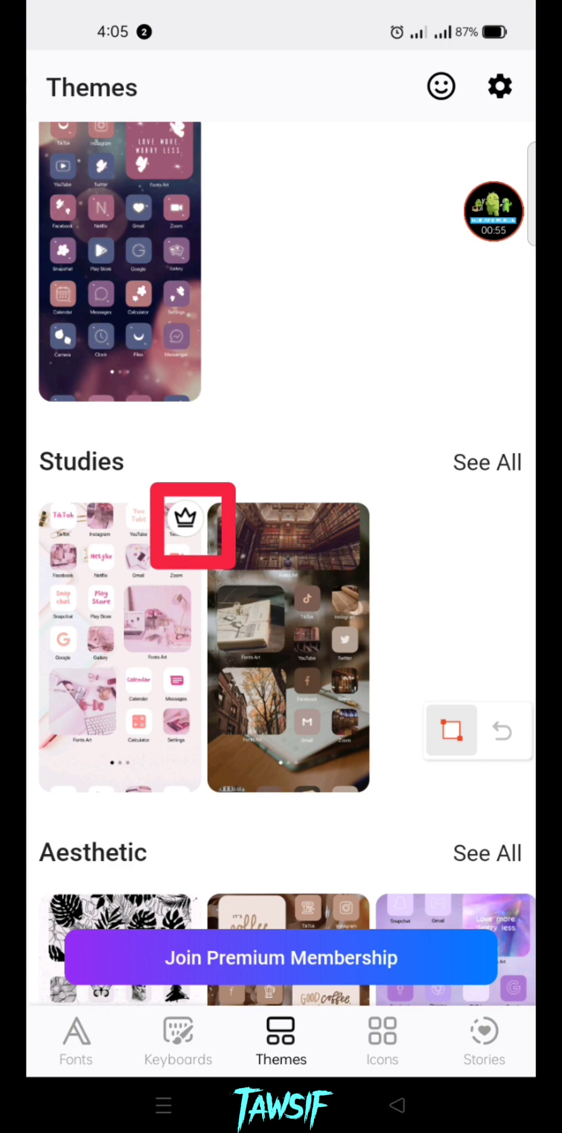
pyautogui.scroll(-3)
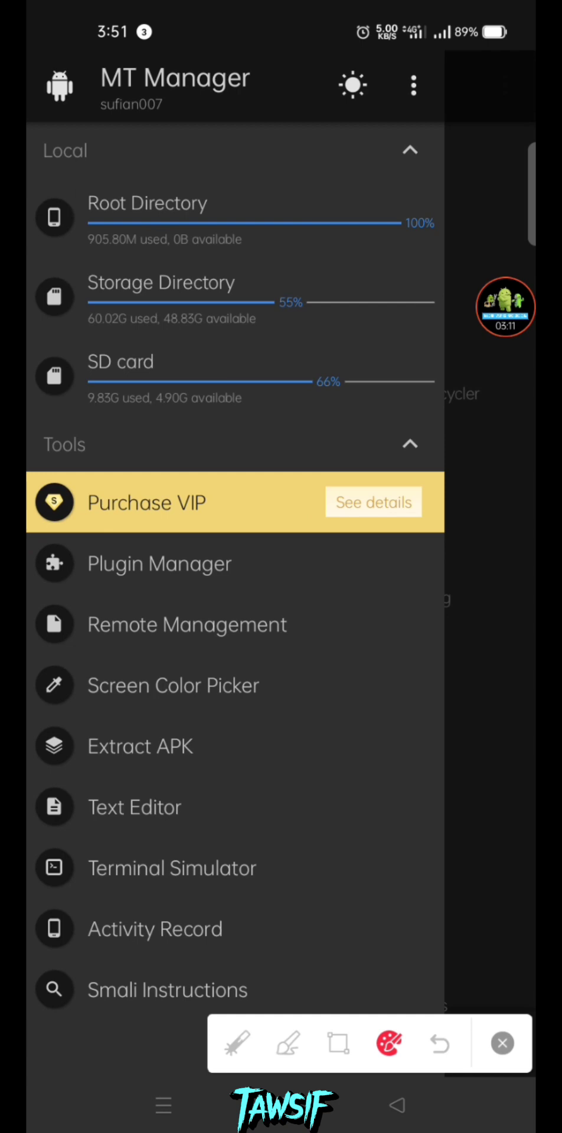
# Close the MT Manager side drawer and exit to the Android home screen
pyautogui.click(140, 746)
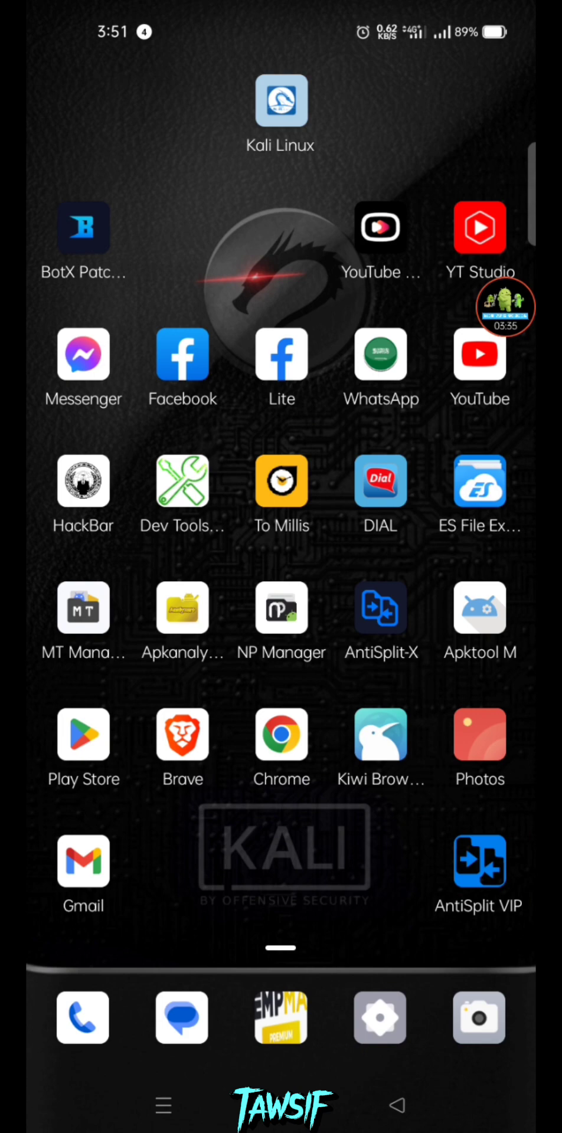
# In AntiSplit VIP, select Fonts Art_2.50.6.apks and merge it into a single APK
pyautogui.click(479, 867)
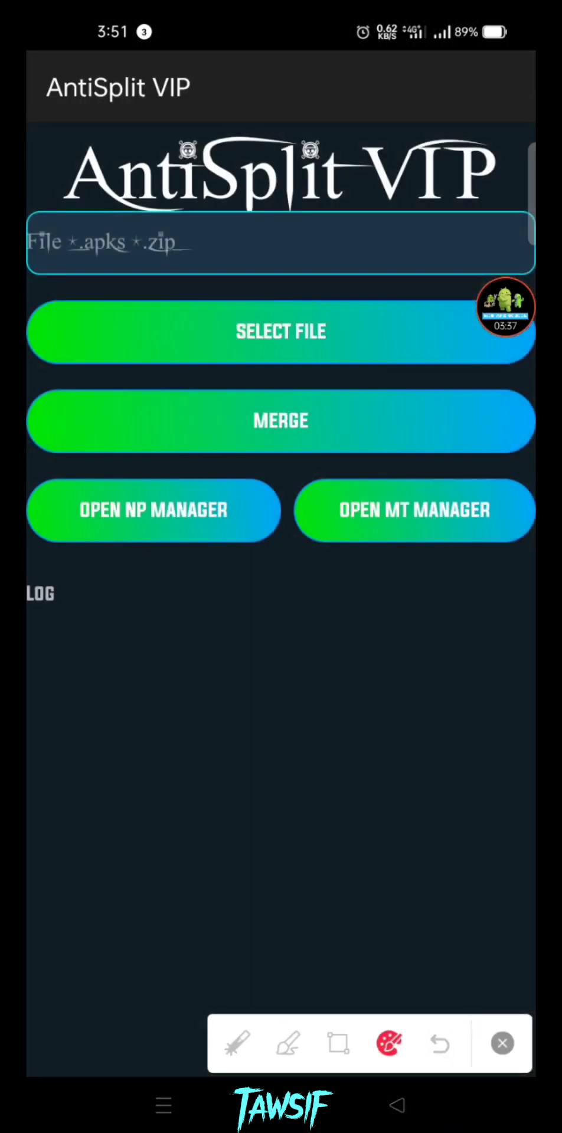
pyautogui.click(281, 332)
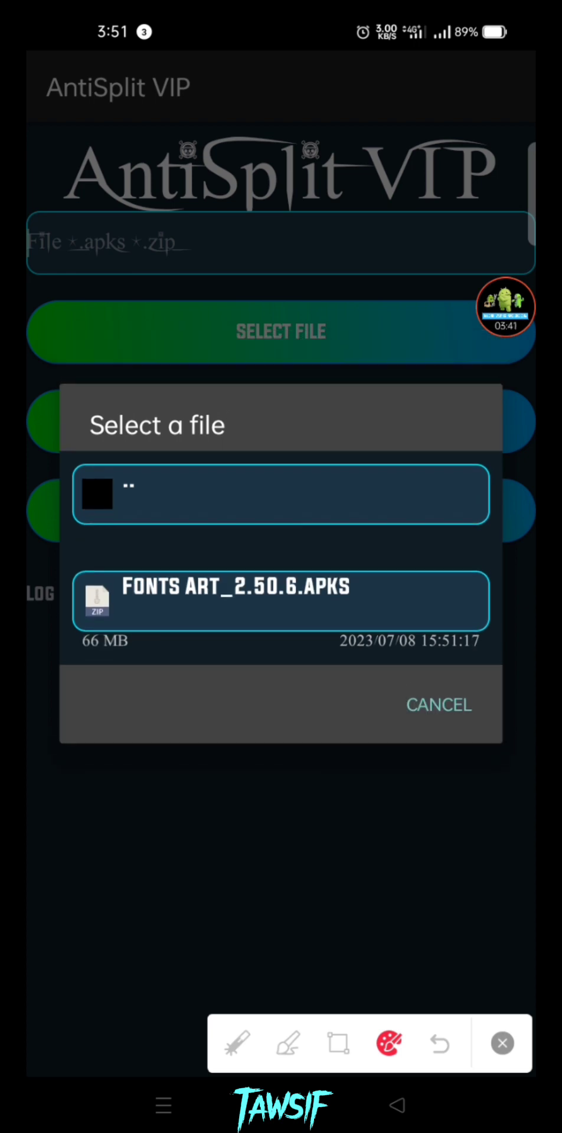
pyautogui.click(281, 599)
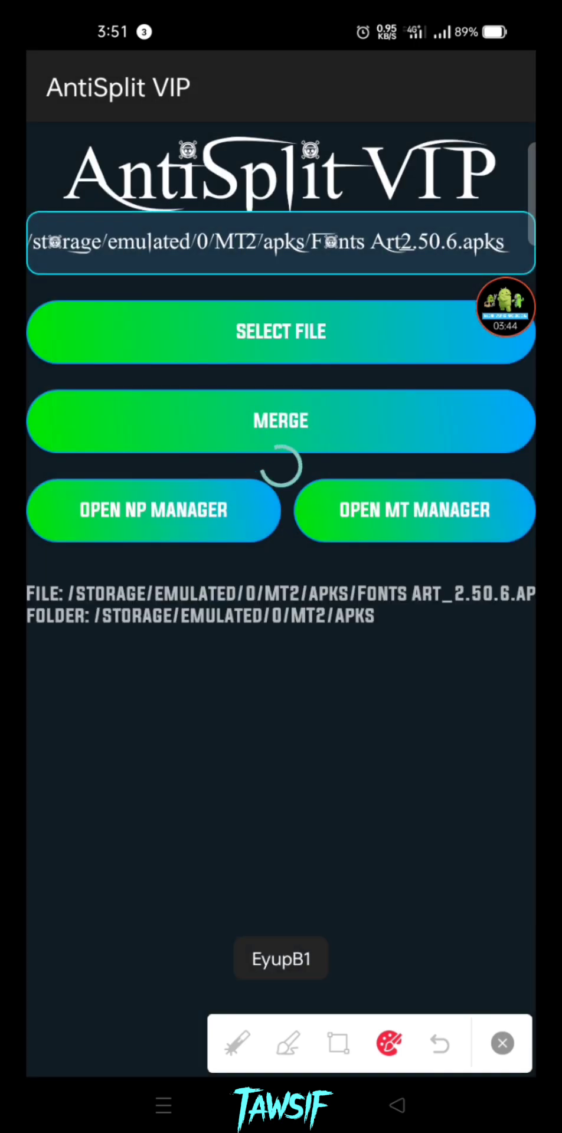
pyautogui.press('HOME')
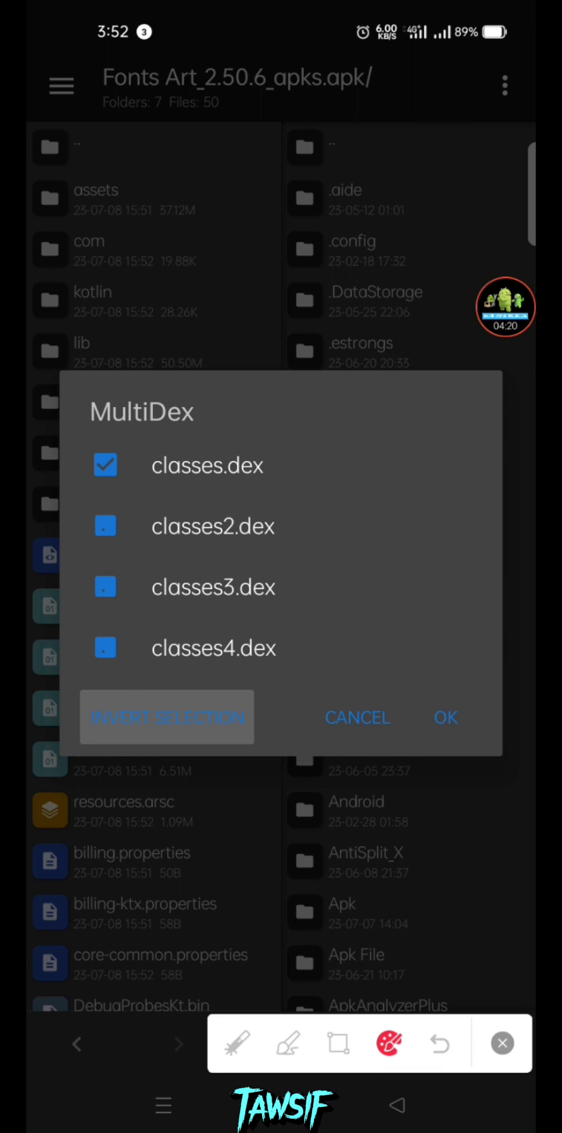
# Load classes.dex into Dex Editor plus with the MultiDex selection and show its string pool
pyautogui.click(446, 718)
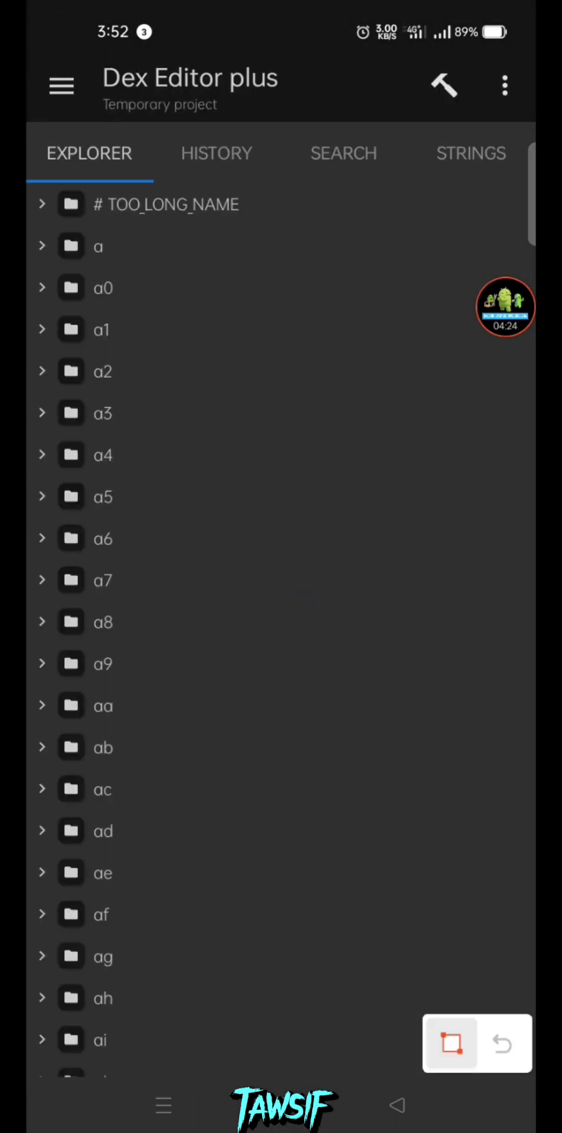
pyautogui.click(452, 1043)
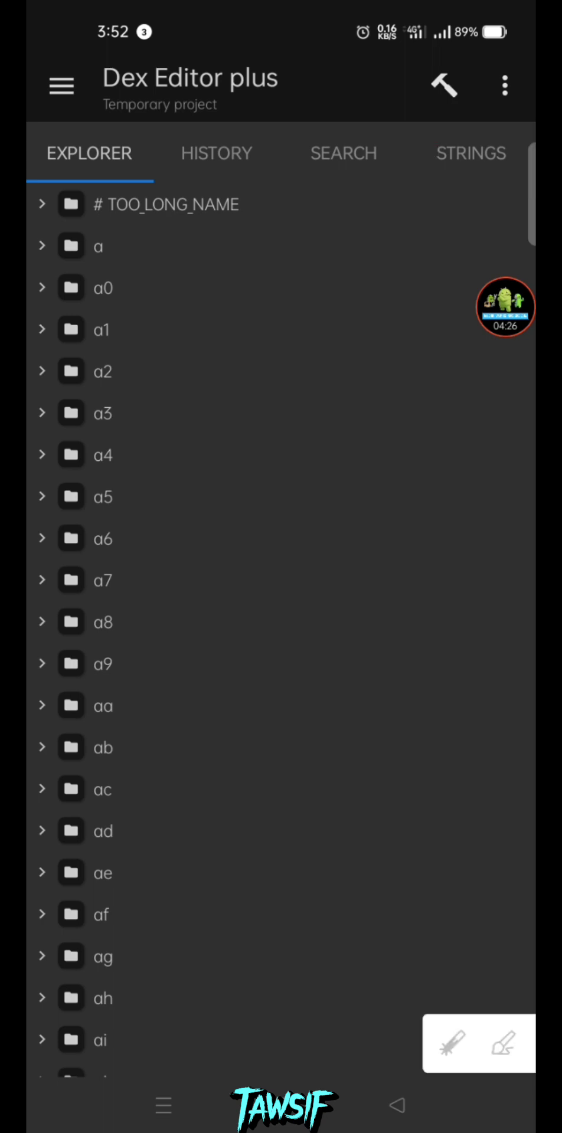
pyautogui.click(467, 153)
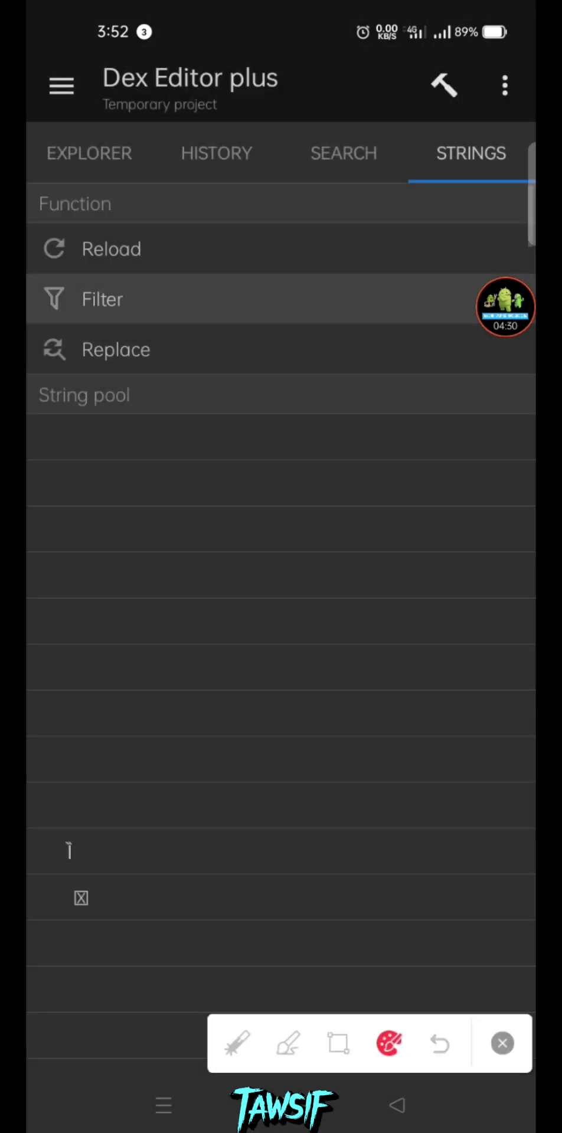
# Filter the dex strings for 'premium' and search the code referencing isPremium
pyautogui.click(102, 298)
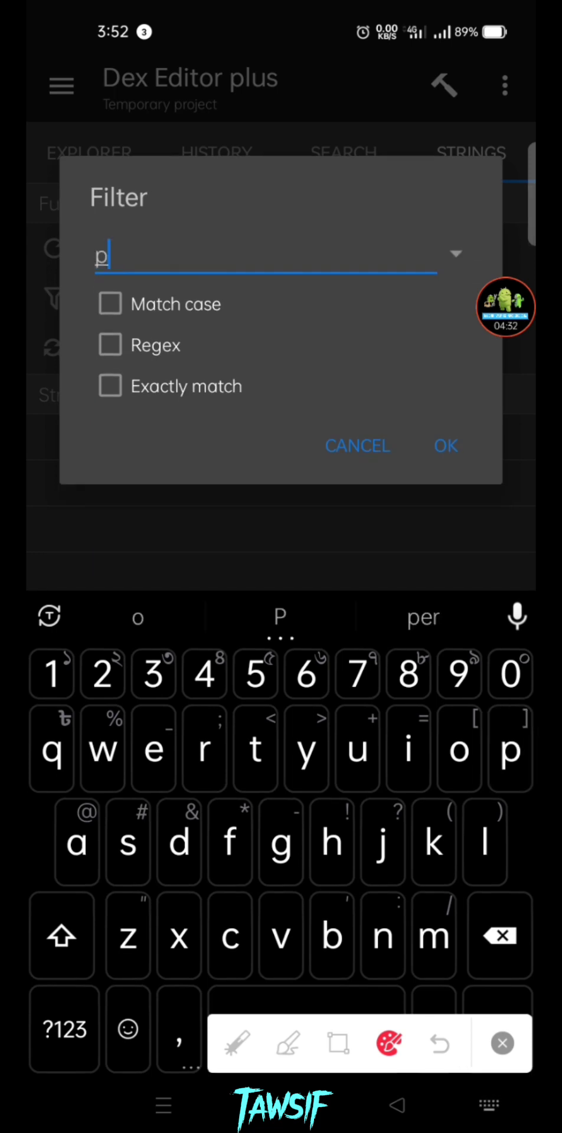
pyautogui.write('remium')
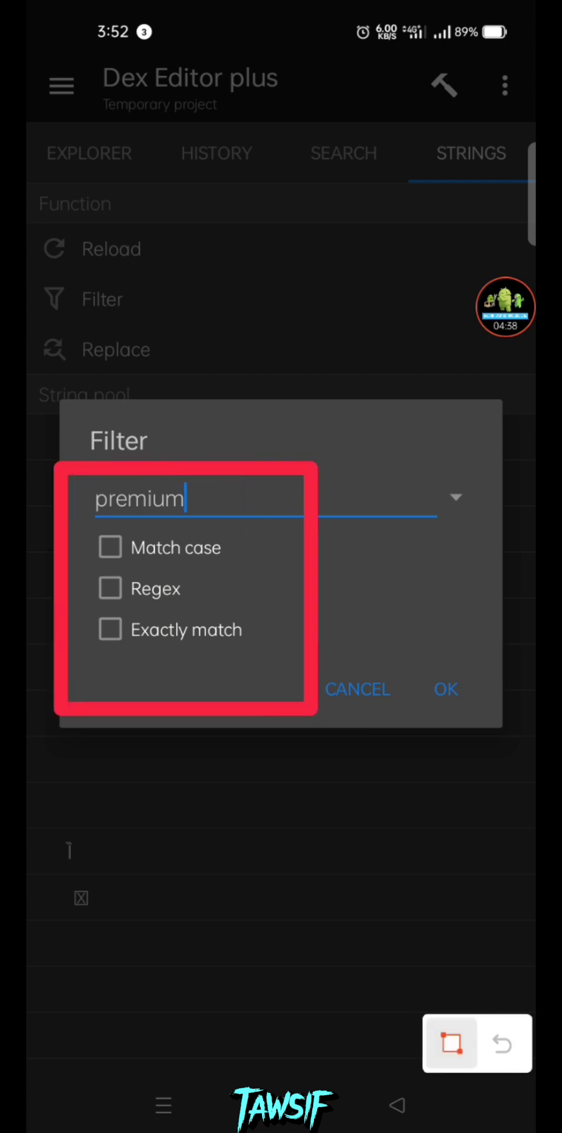
pyautogui.click(446, 689)
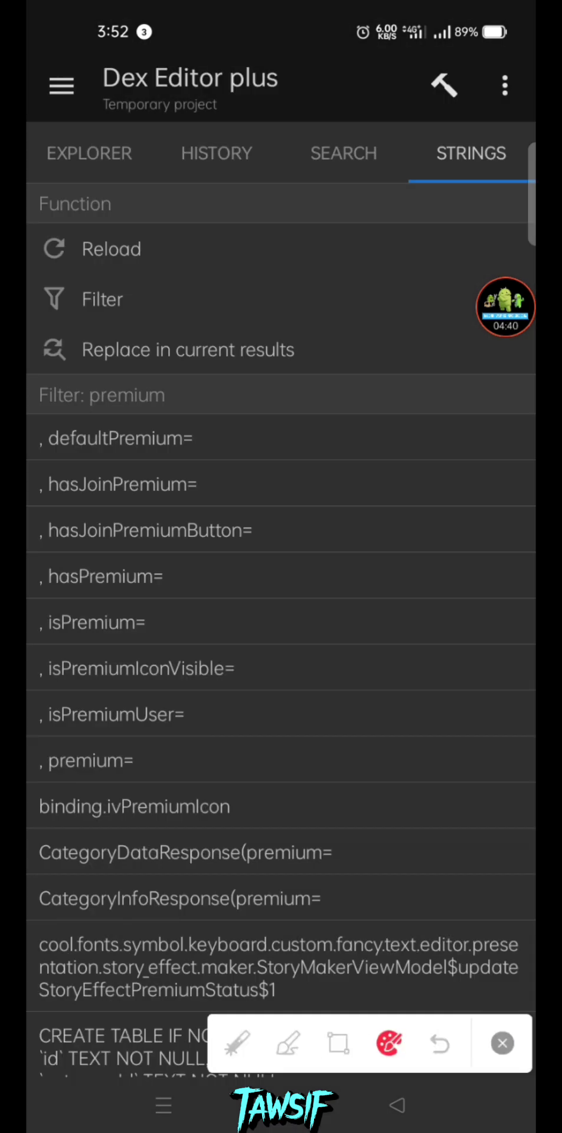
pyautogui.scroll(-3)
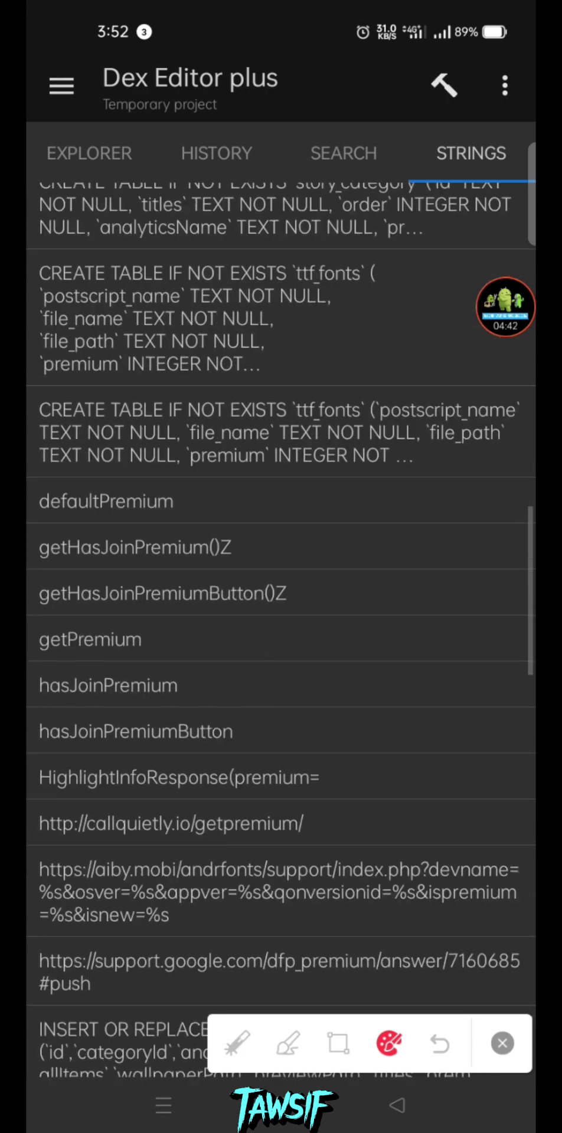
pyautogui.scroll(-3)
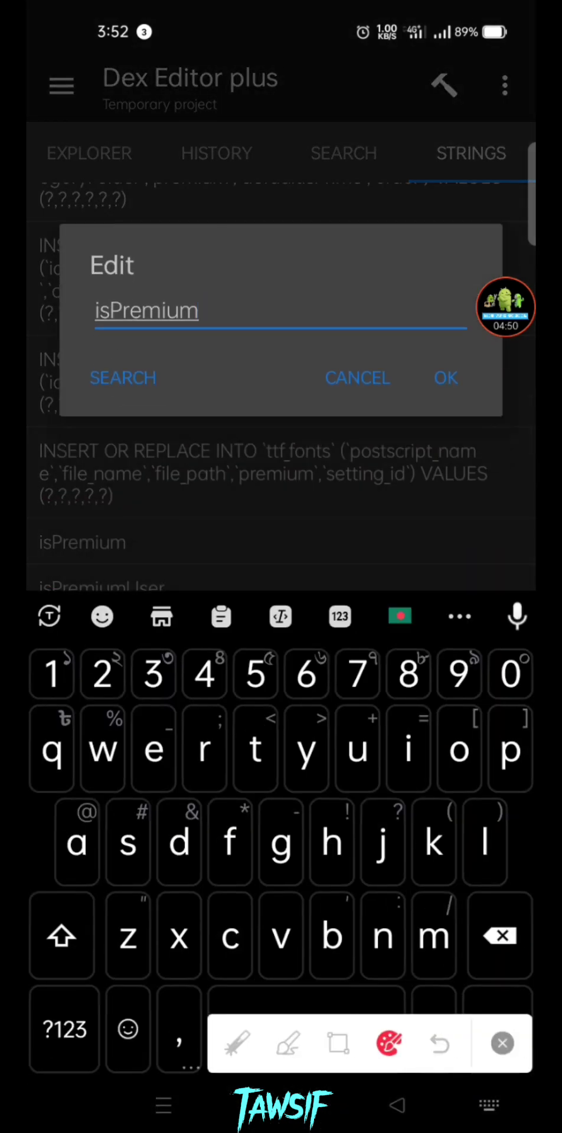
pyautogui.click(123, 377)
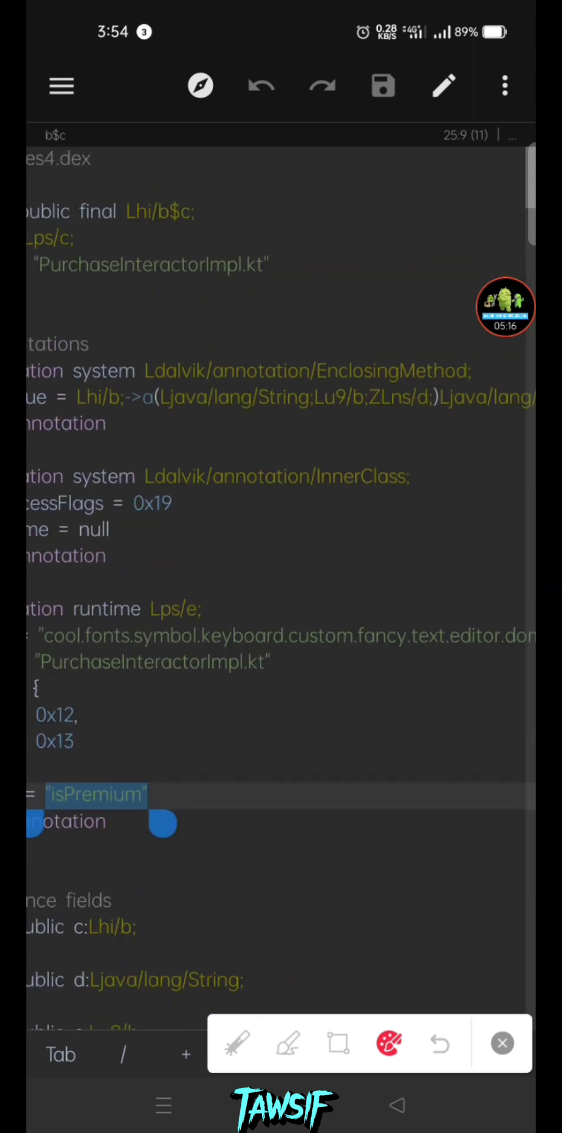
# In PurchaseInteractorImpl method a(), rewrite line 93 as const/4 p4, 0x1 and save the smali
pyautogui.moveTo(180, 347); pyautogui.dragTo(87, 433)
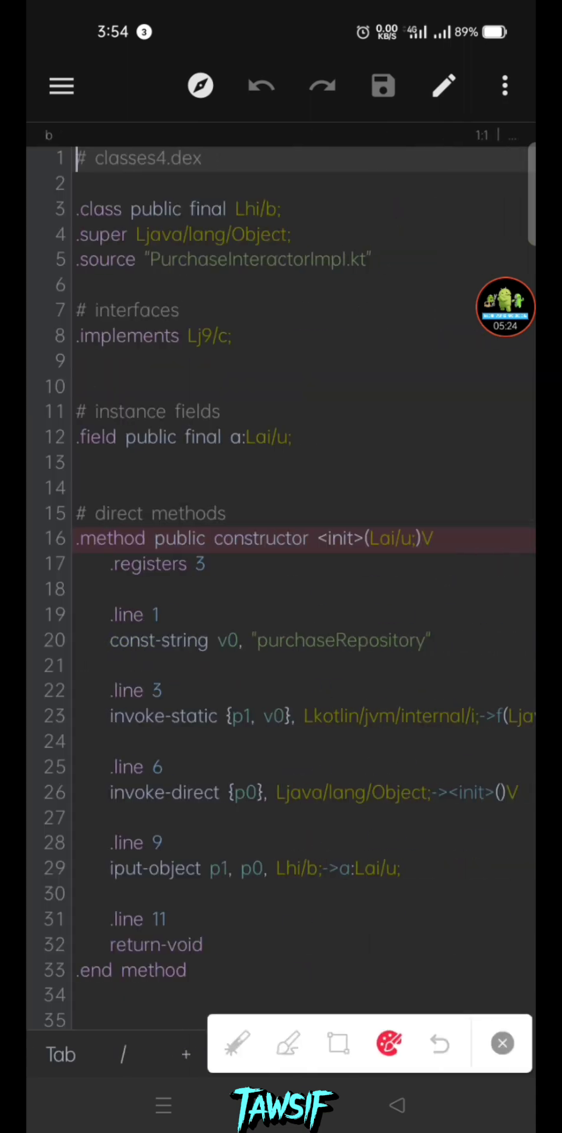
pyautogui.scroll(-3)
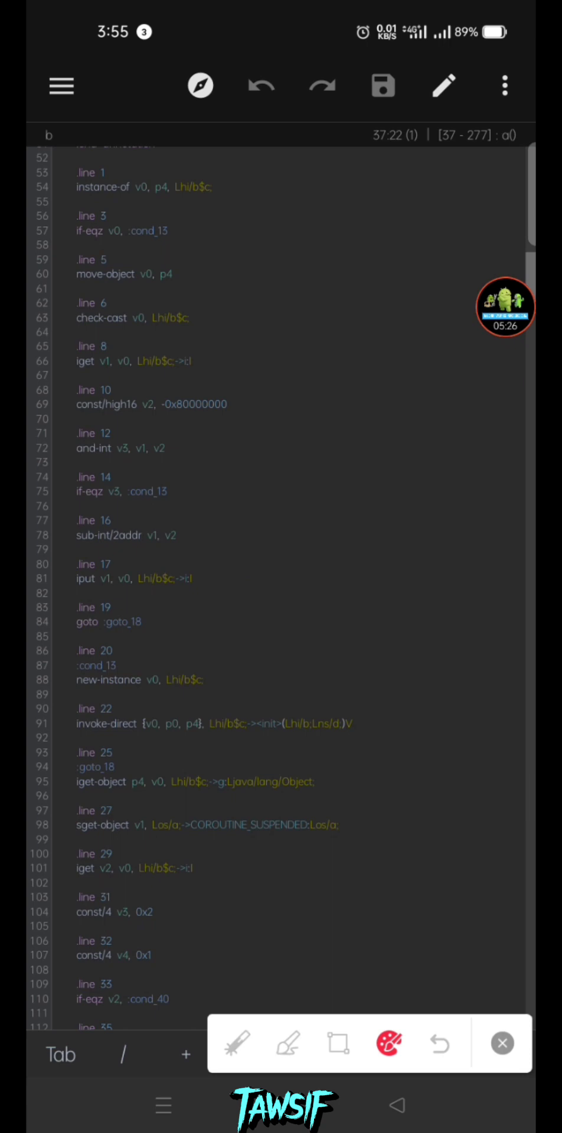
pyautogui.scroll(-3)
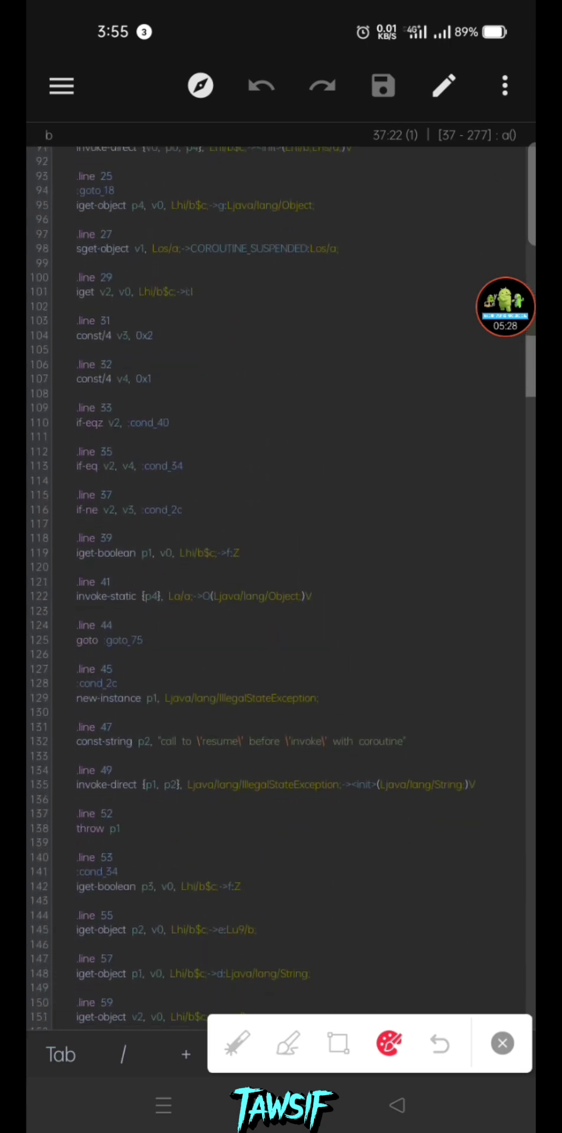
pyautogui.scroll(-3)
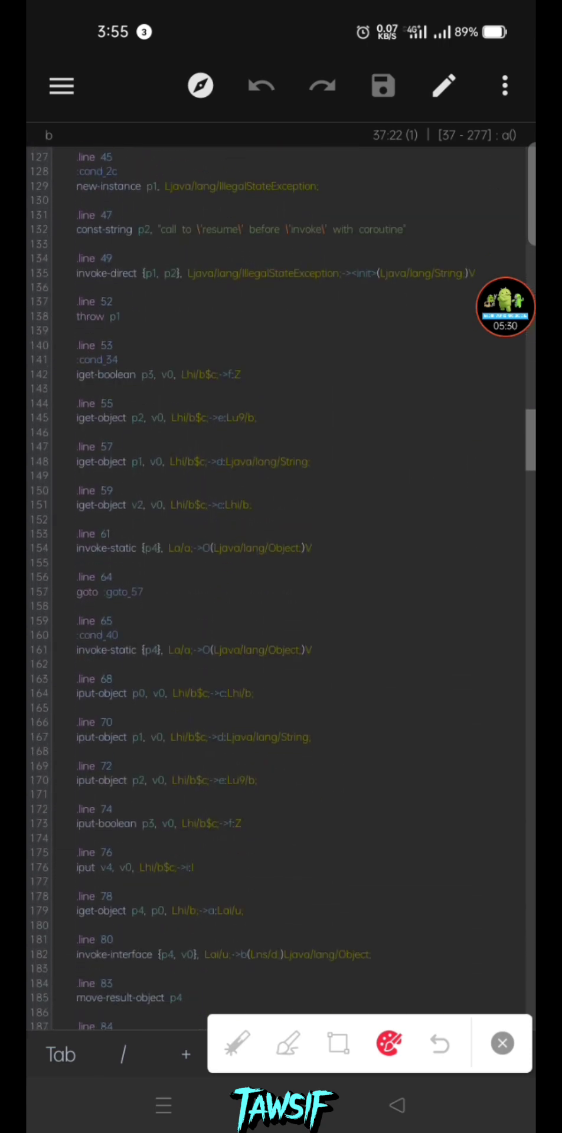
pyautogui.scroll(-3)
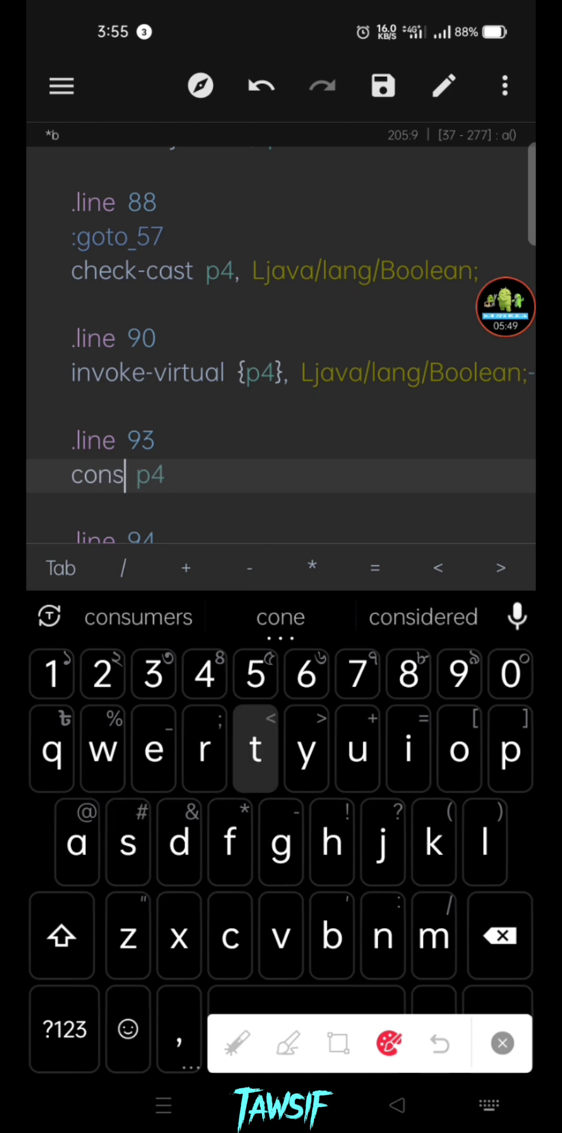
pyautogui.write('t/')
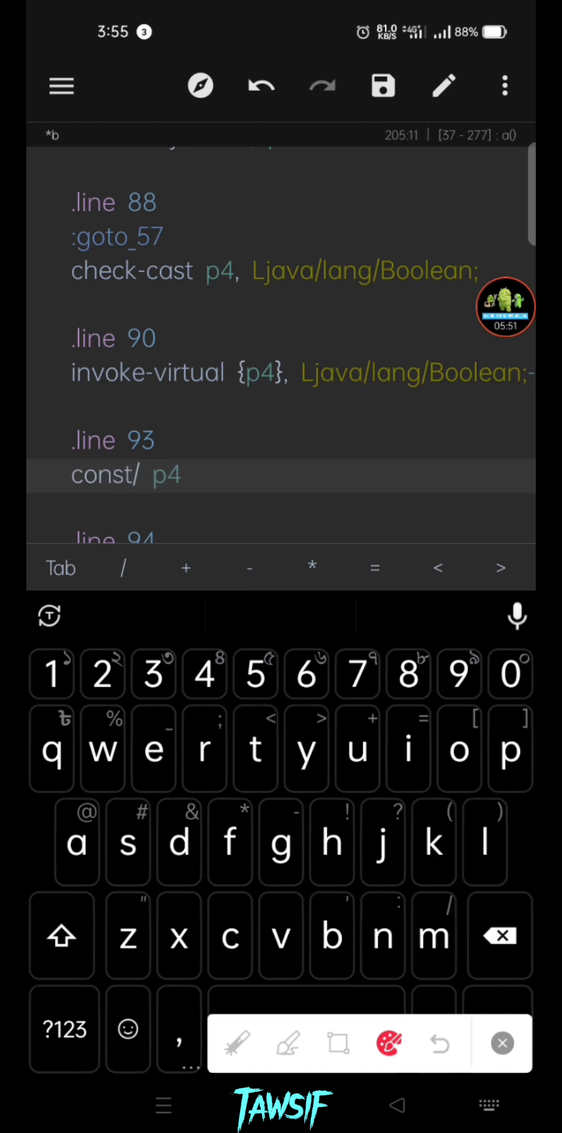
pyautogui.write('4')
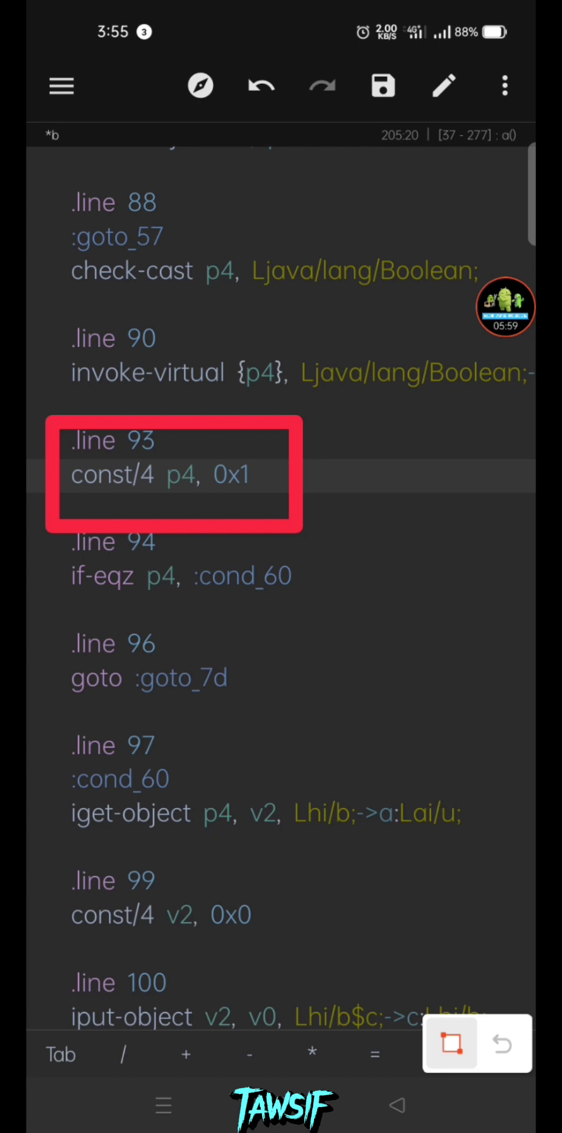
pyautogui.click(250, 476)
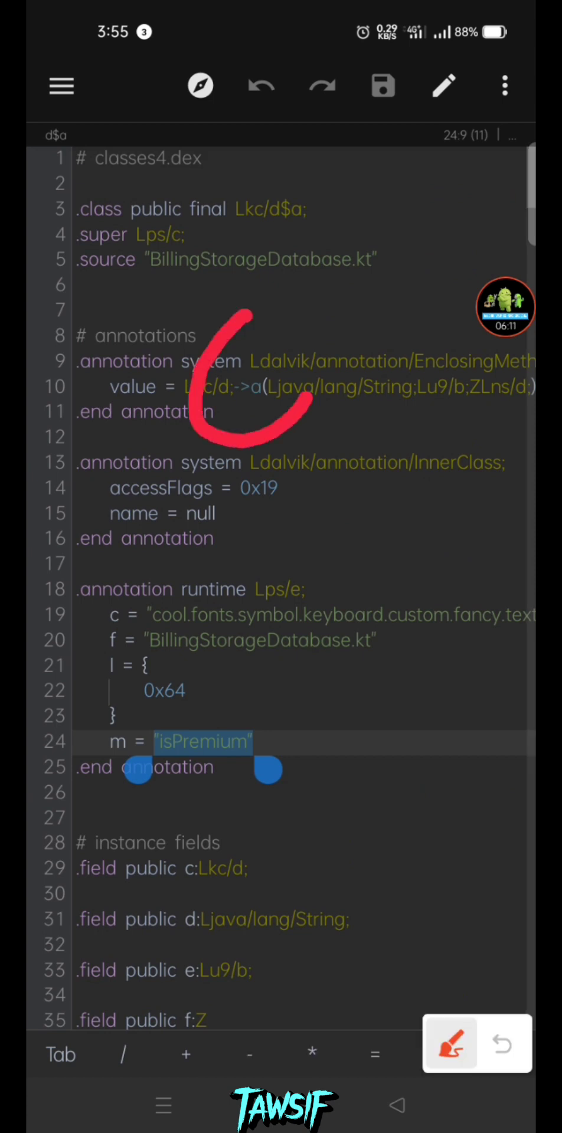
# Jump to the referenced method a and scroll to its booleanValue call on line 241
pyautogui.moveTo(217, 650); pyautogui.dragTo(326, 759)
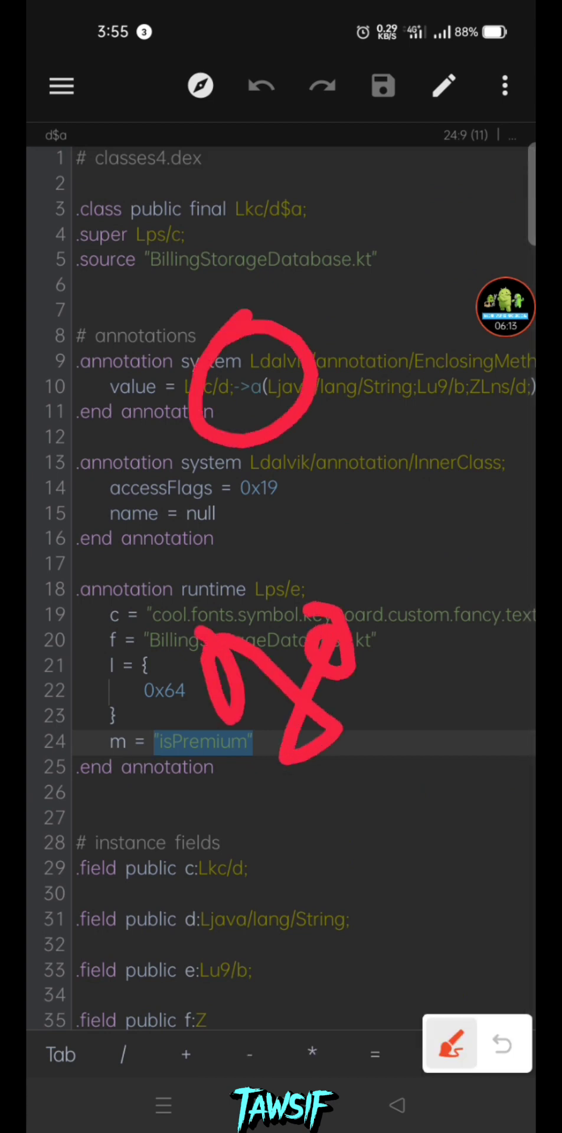
pyautogui.click(448, 1043)
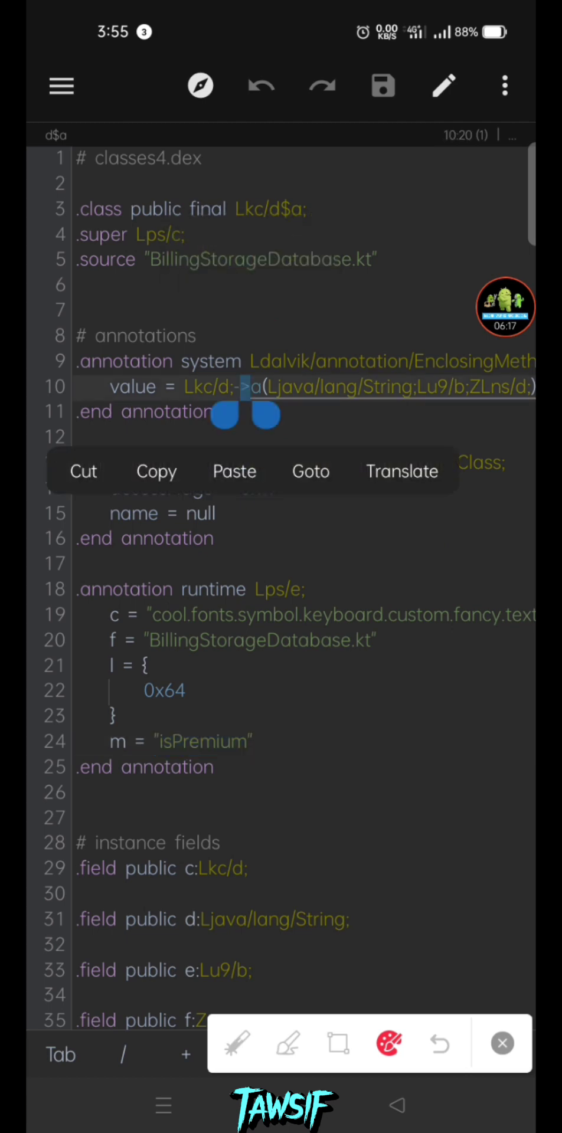
pyautogui.click(312, 470)
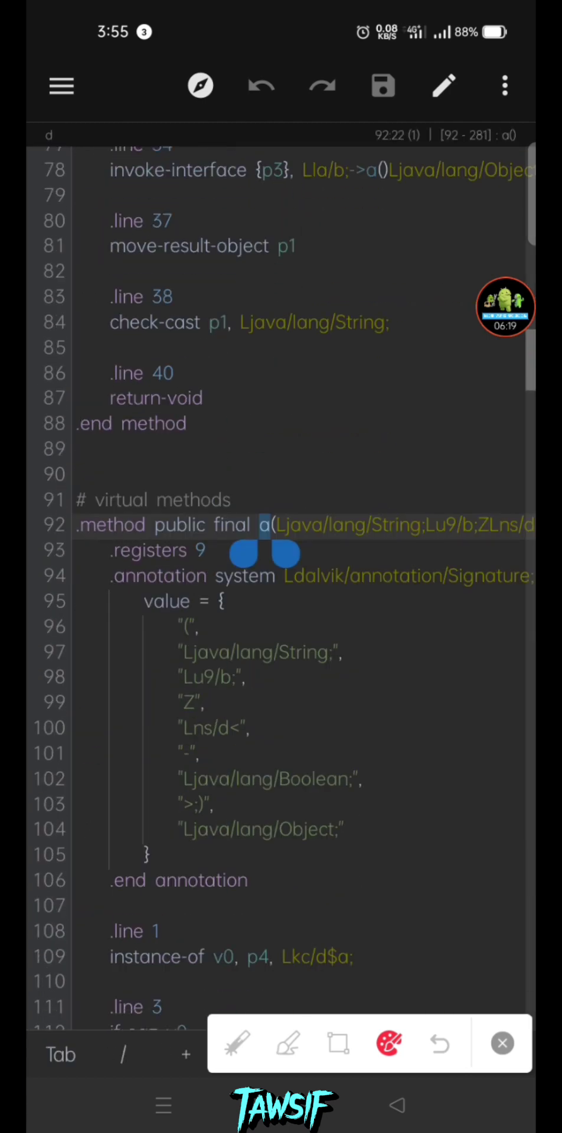
pyautogui.scroll(-3)
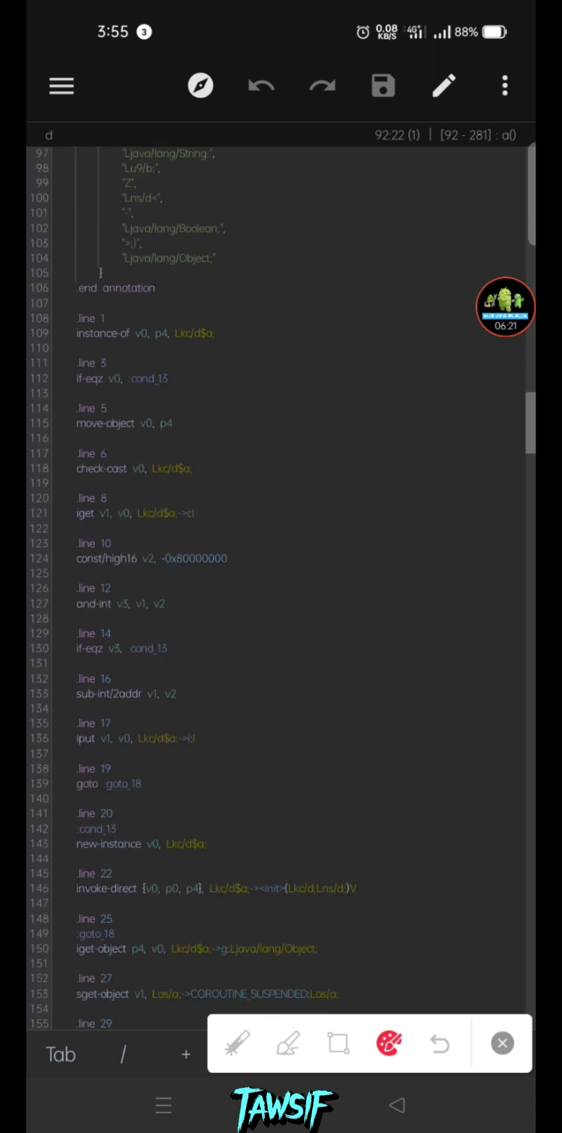
pyautogui.scroll(-3)
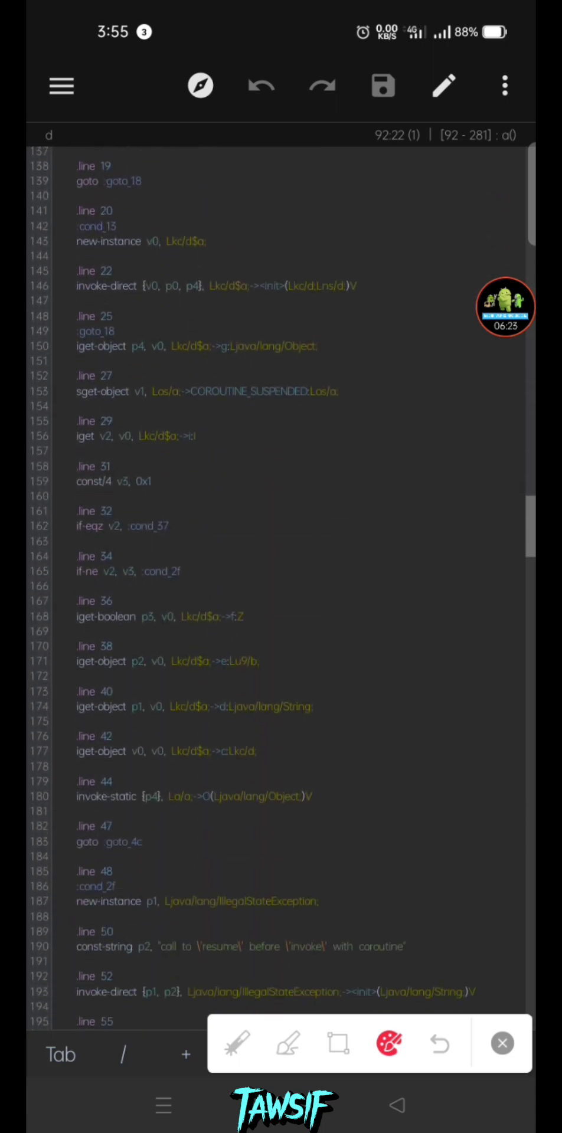
pyautogui.scroll(-3)
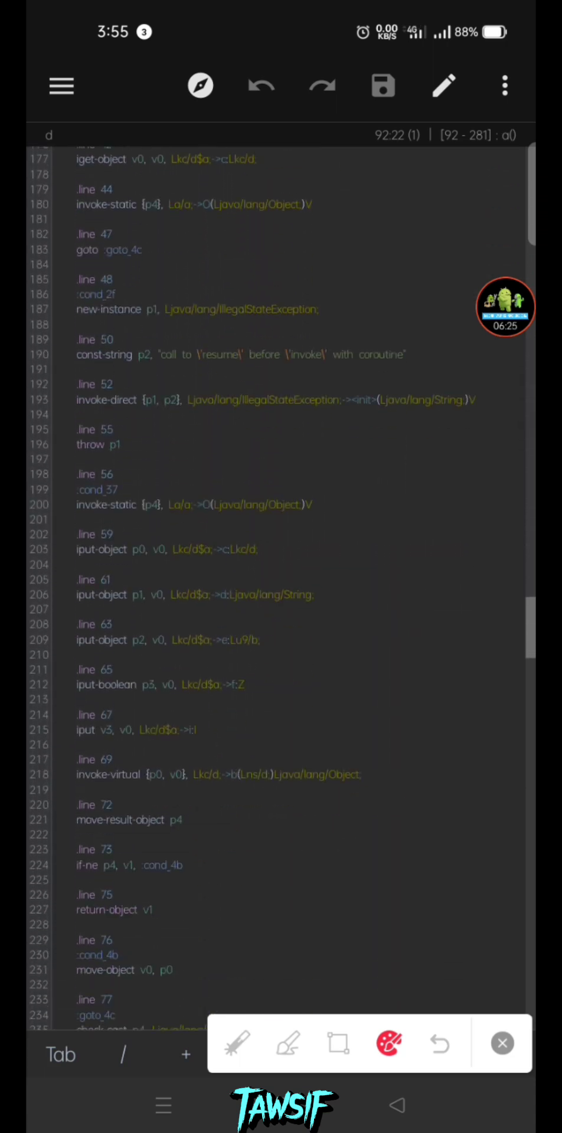
pyautogui.scroll(-3)
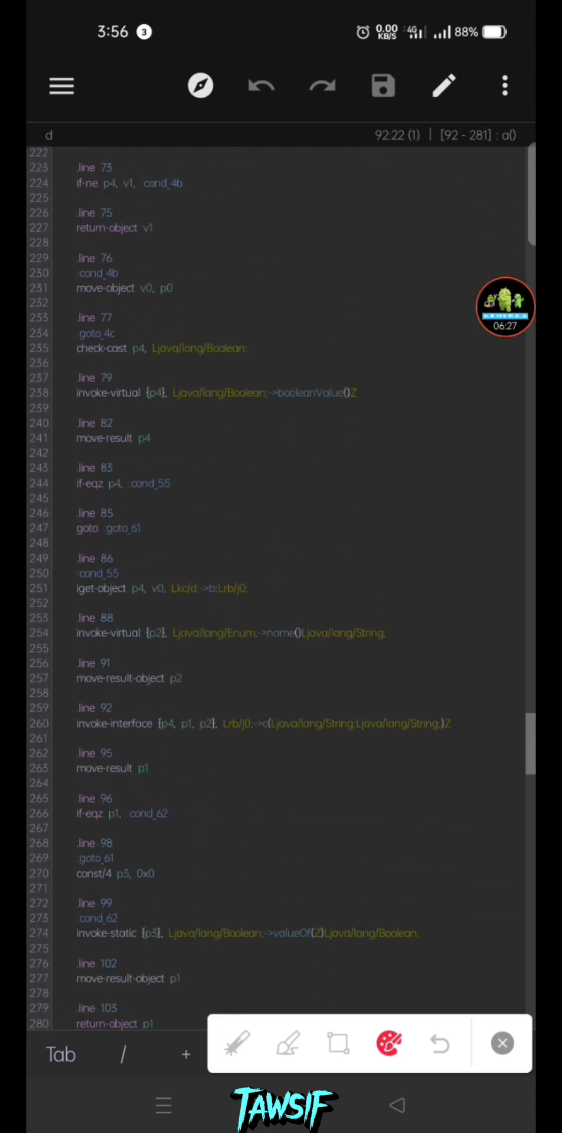
# Replace the move-result p4 on line 241 with const/4 p4, 0x1
pyautogui.click(337, 1043)
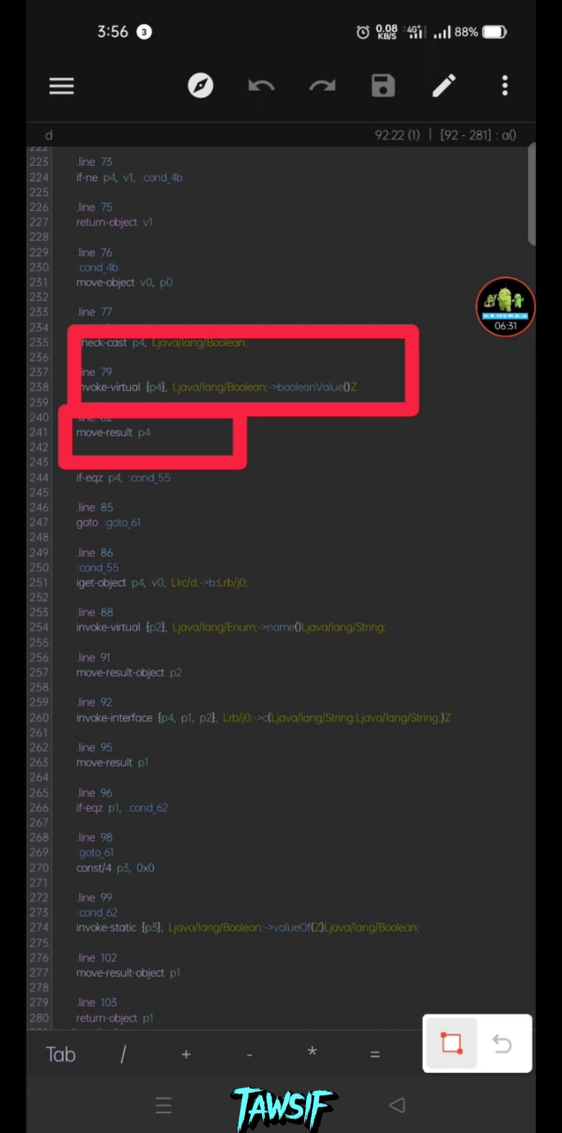
pyautogui.click(451, 1041)
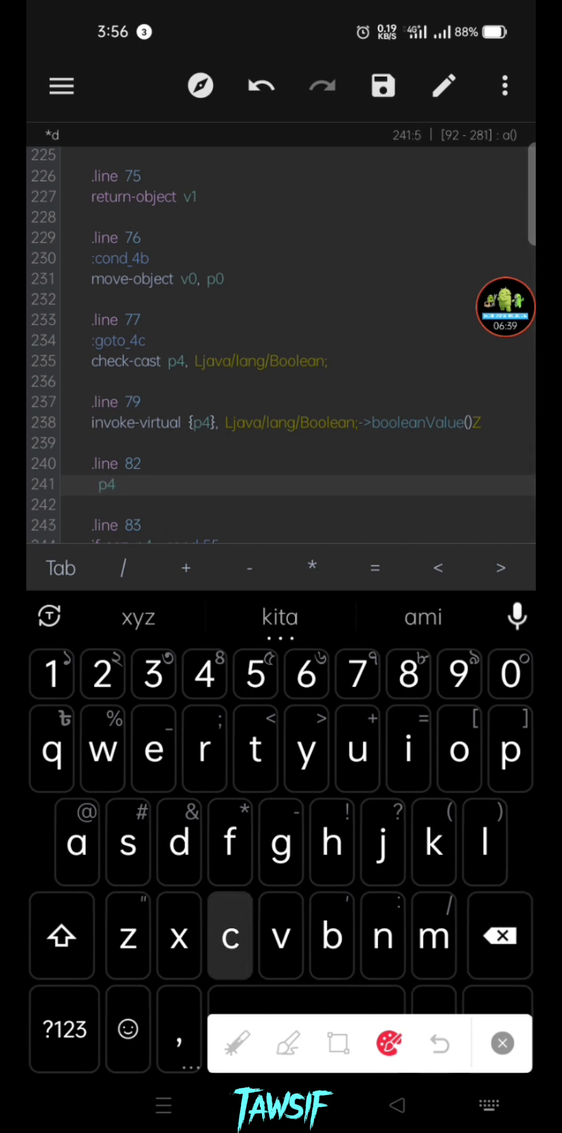
pyautogui.write('con#t')
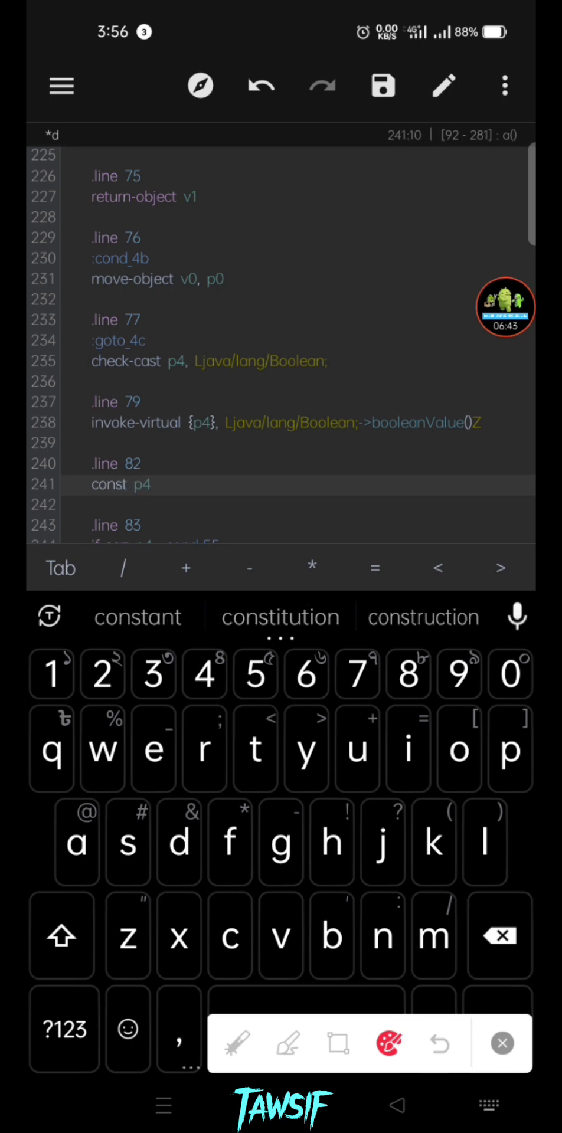
pyautogui.write('/4')
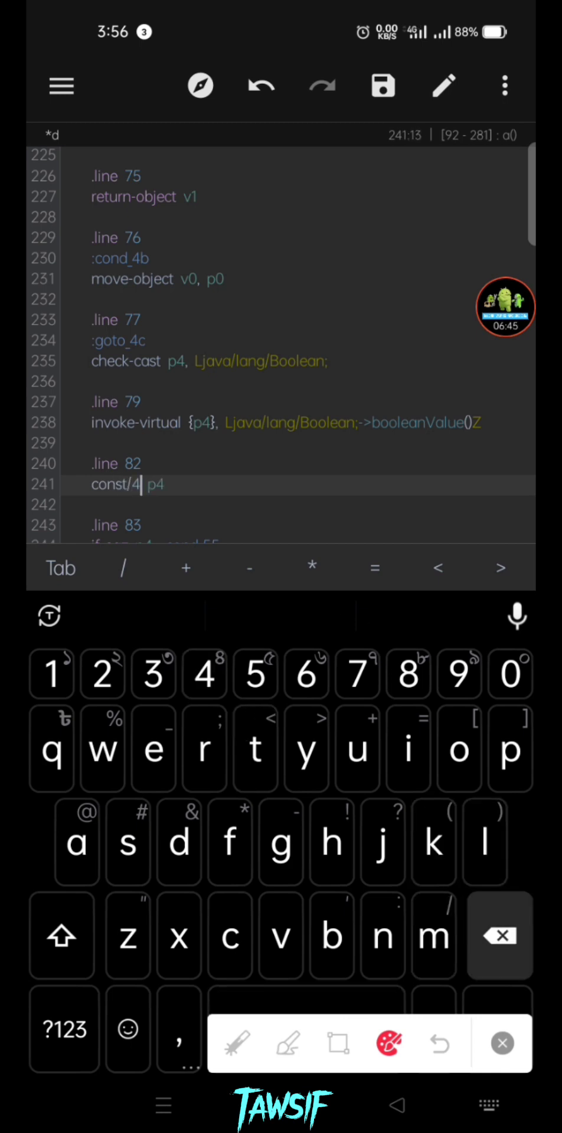
pyautogui.write('b')
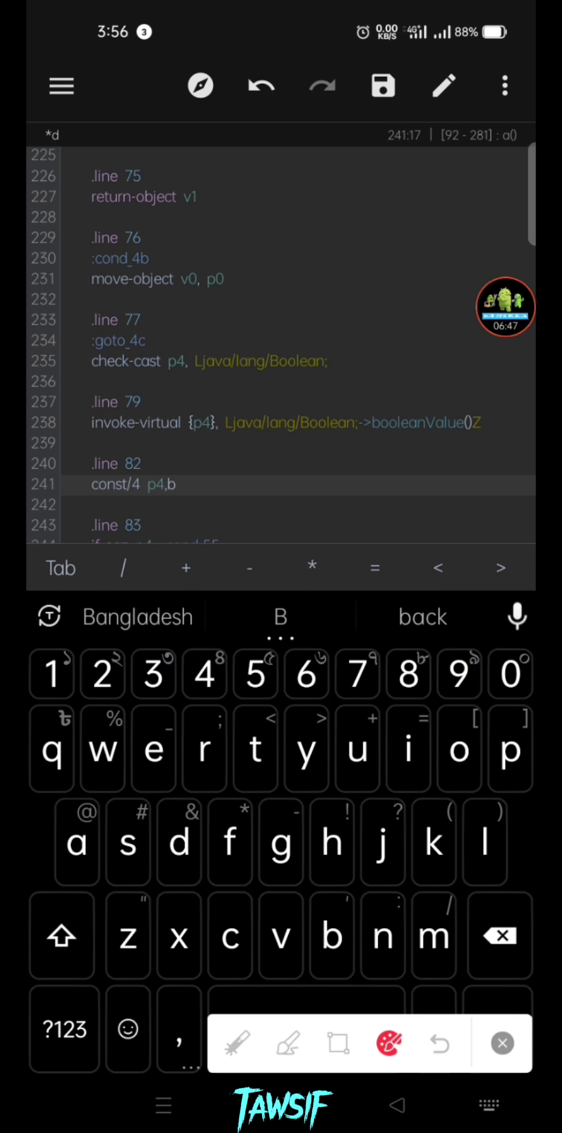
pyautogui.write('0x')
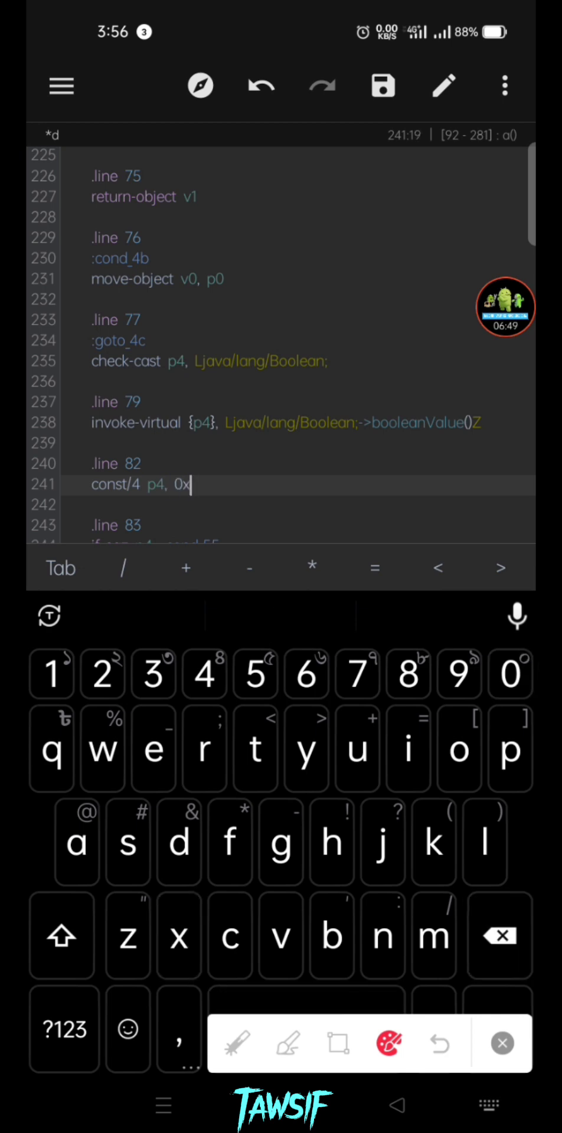
pyautogui.write('1')
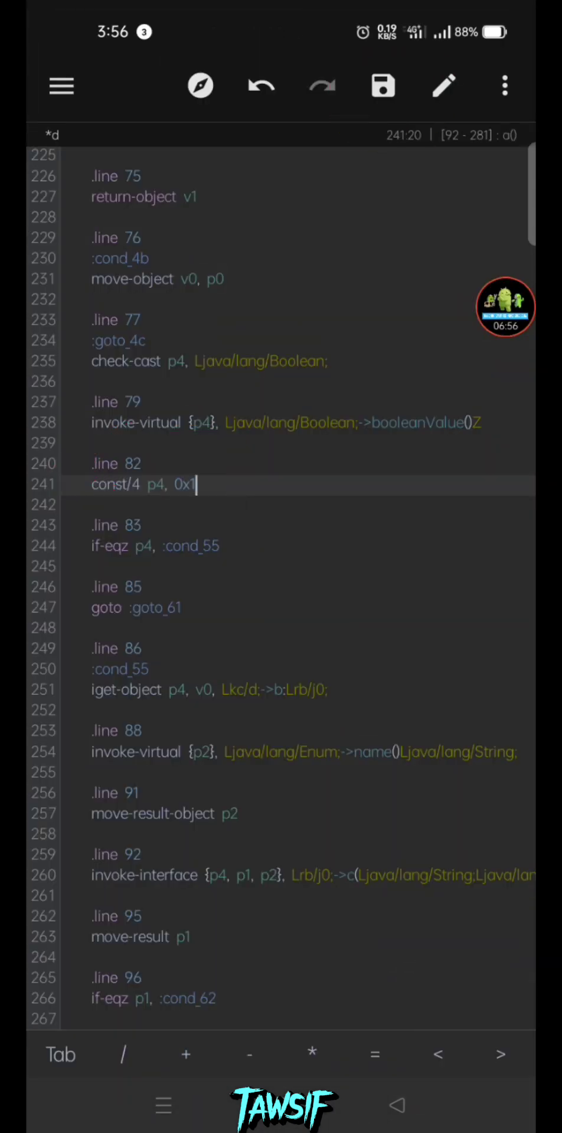
# Search the strings for isThemePremium and open the c$f class that references it
pyautogui.click(382, 85)
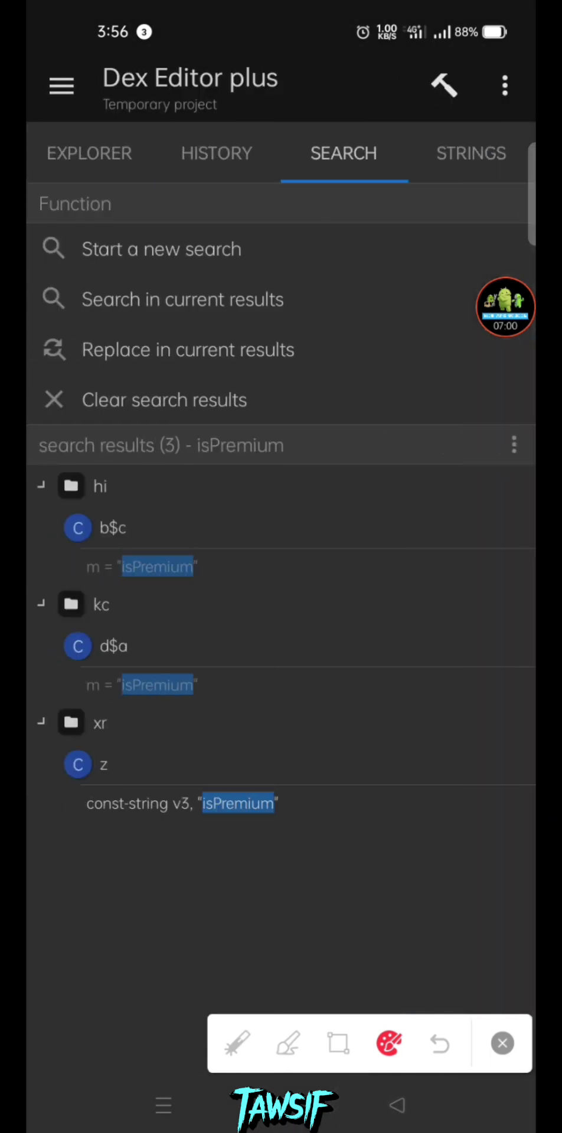
pyautogui.click(470, 153)
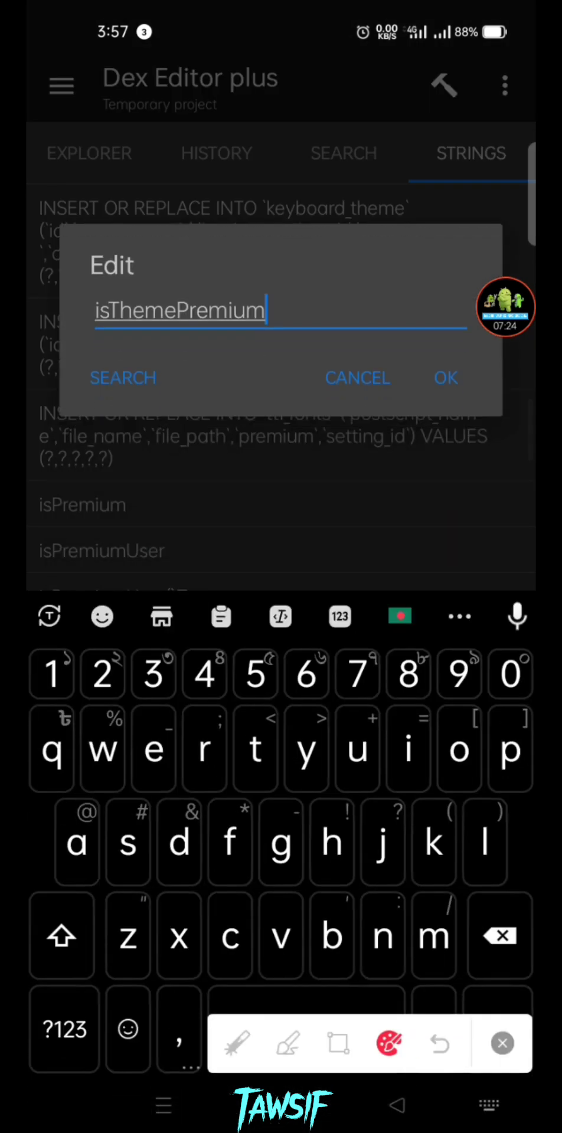
pyautogui.click(123, 378)
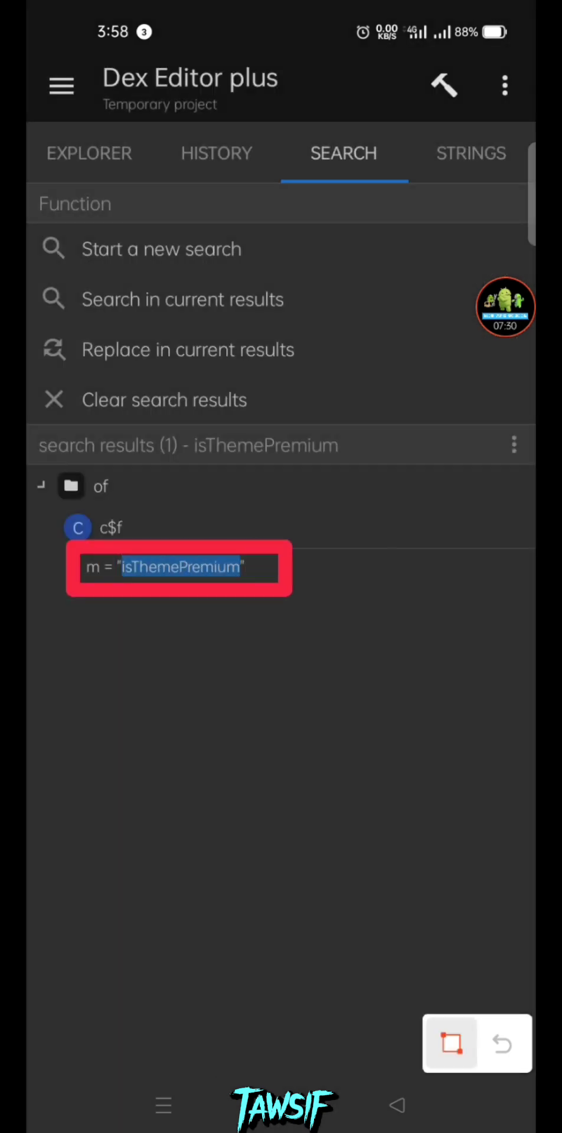
pyautogui.click(179, 567)
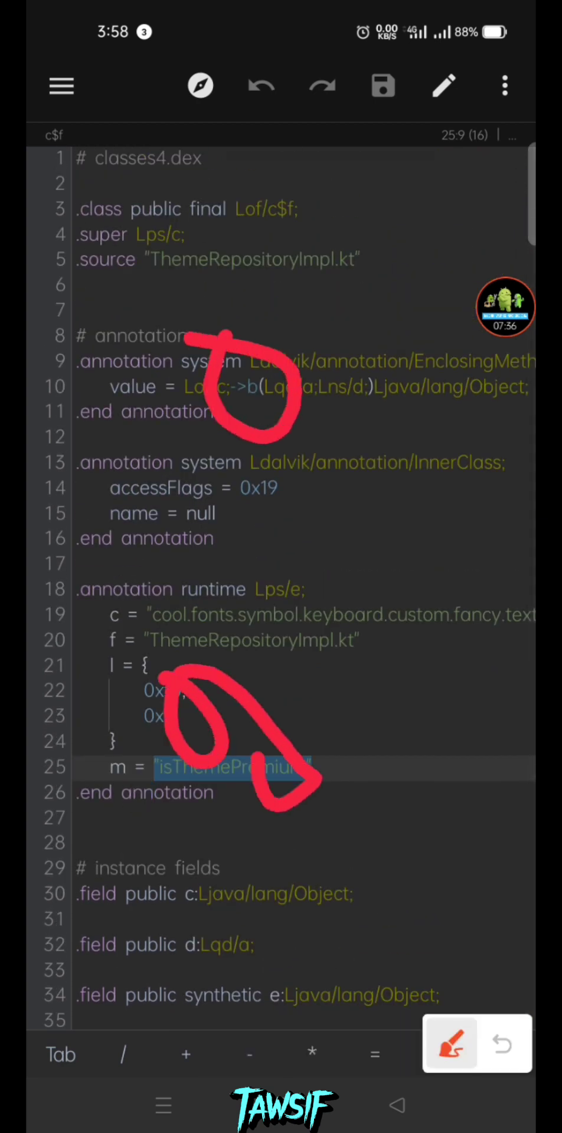
# Go to method b referenced on line 10 and scroll to its booleanValue call on Boolean p2
pyautogui.moveTo(275, 549); pyautogui.dragTo(303, 810)
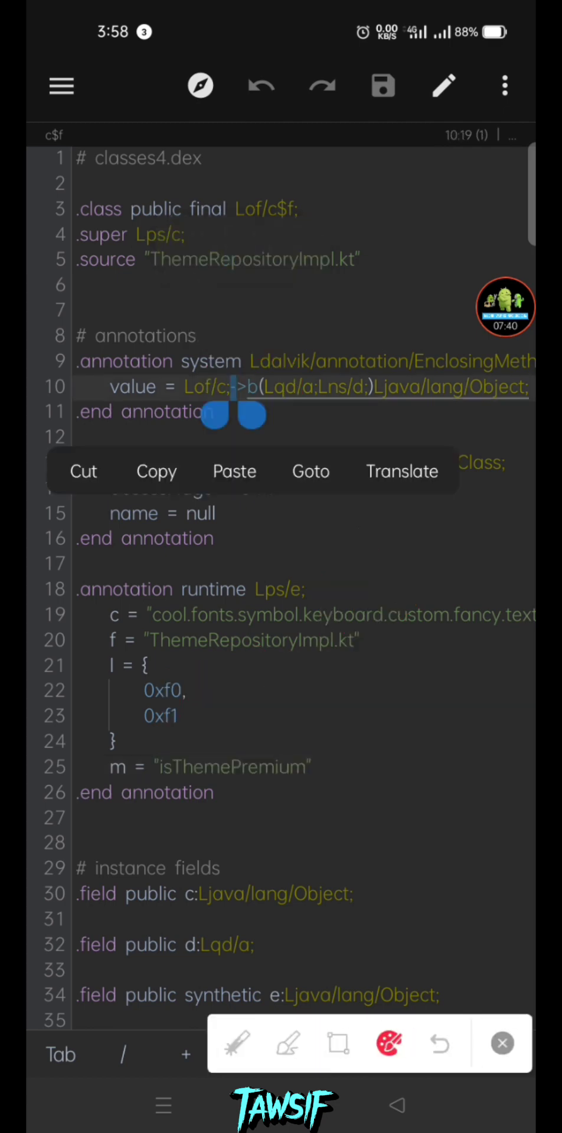
pyautogui.click(311, 471)
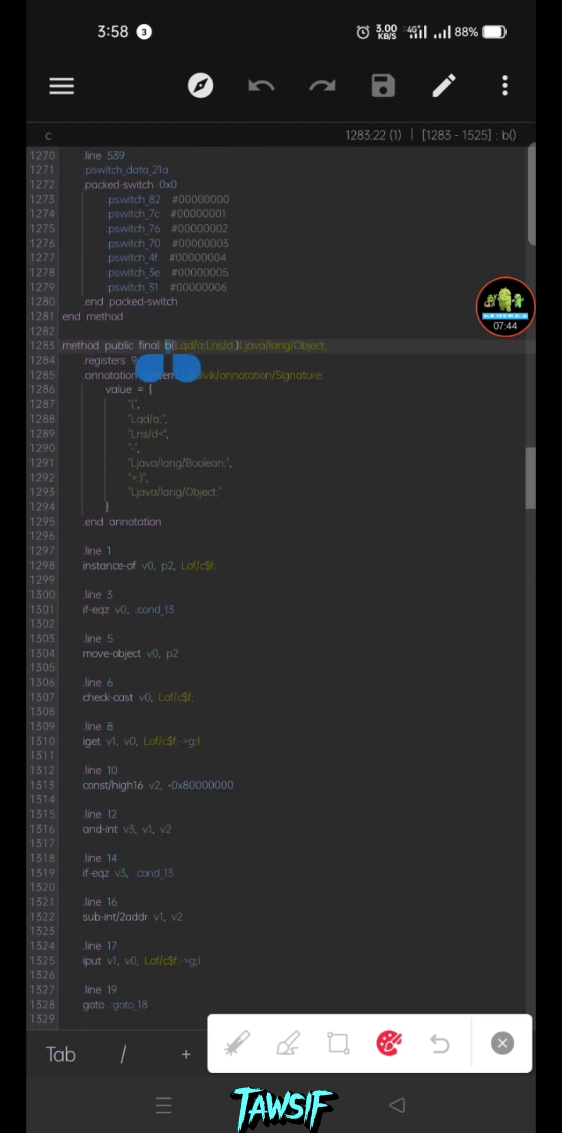
pyautogui.scroll(-3)
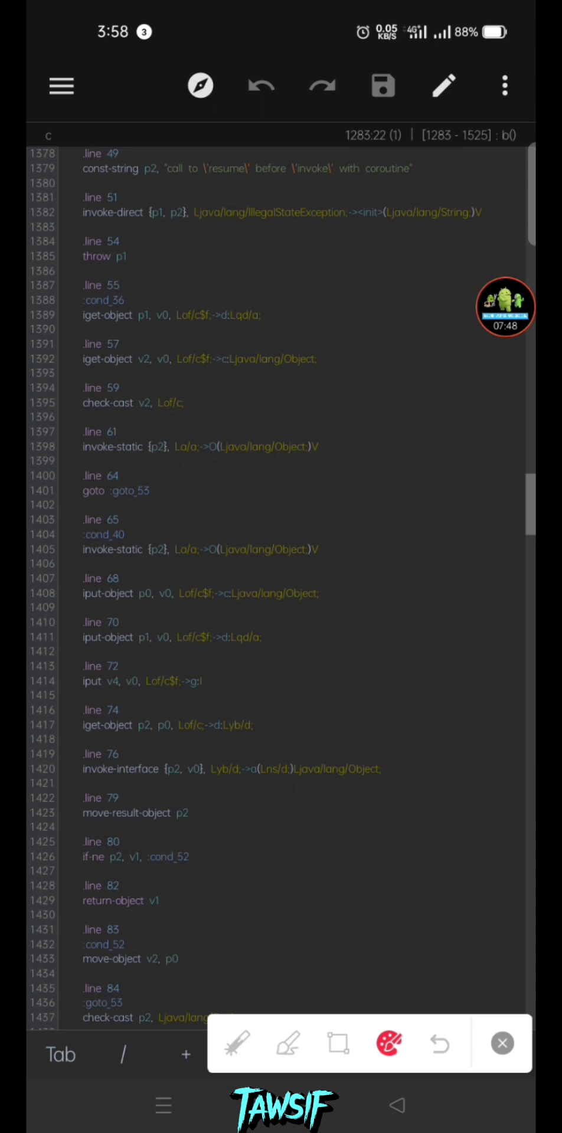
pyautogui.scroll(-3)
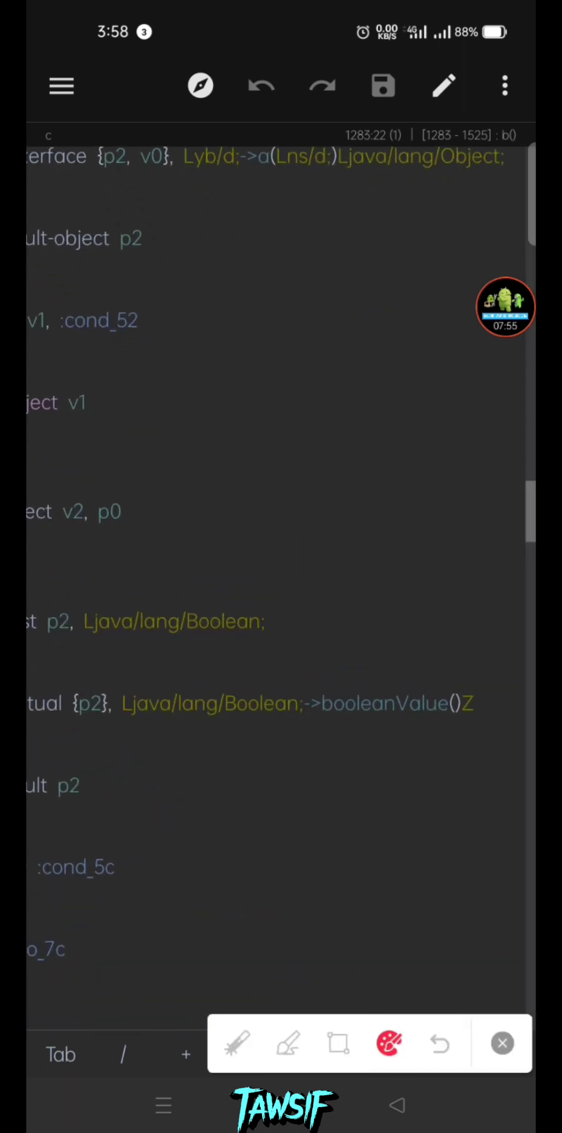
# Replace move-result p2 on line 1443 with const/4 p2, 0x1 and save the class
pyautogui.click(238, 478)
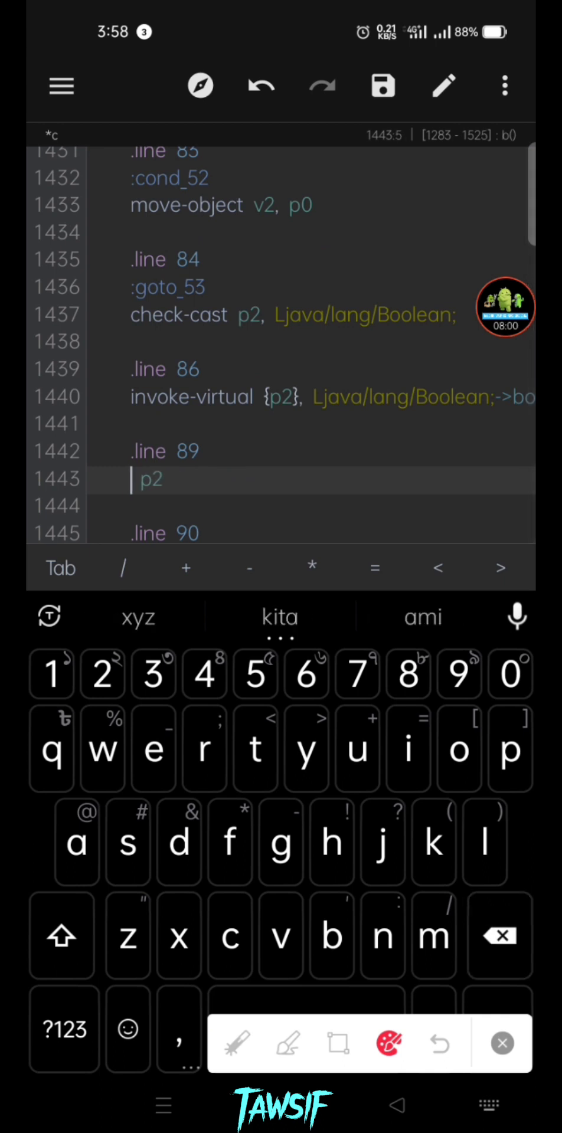
pyautogui.write('const/4')
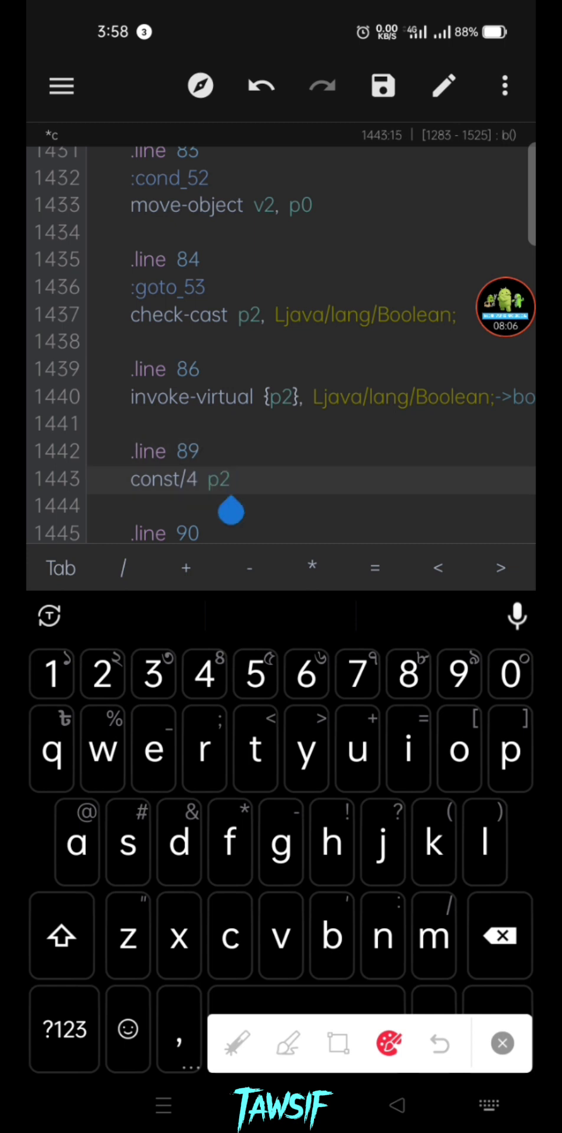
pyautogui.write(', 0x')
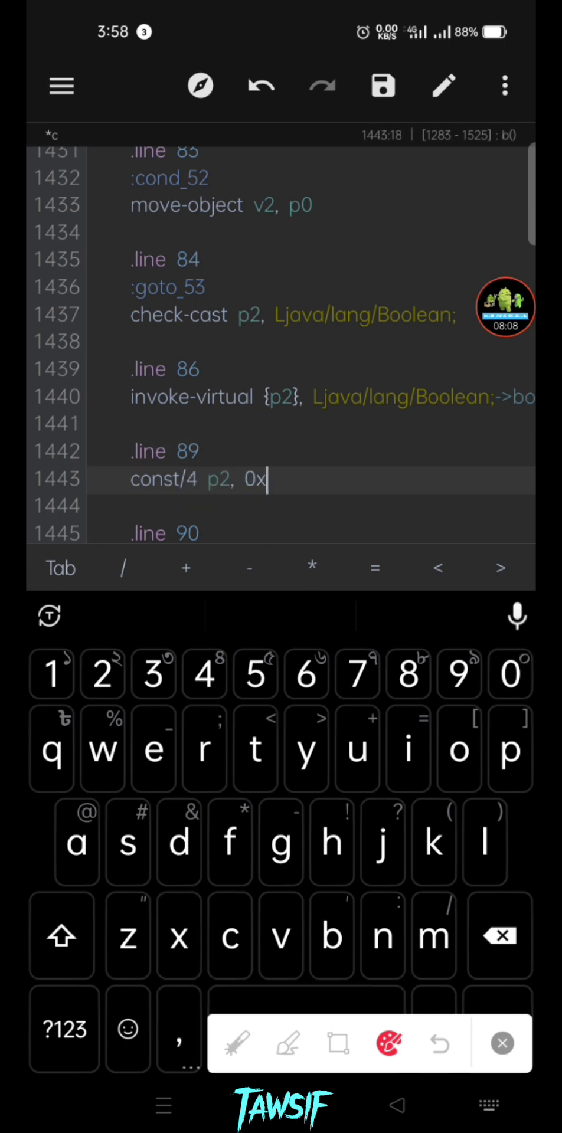
pyautogui.write('1')
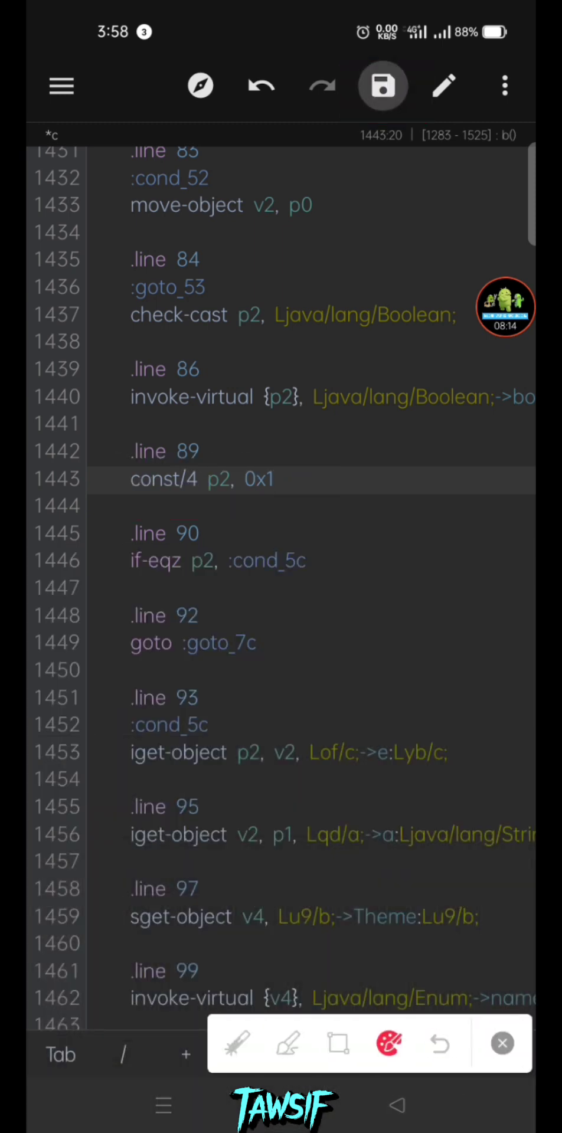
pyautogui.click(381, 85)
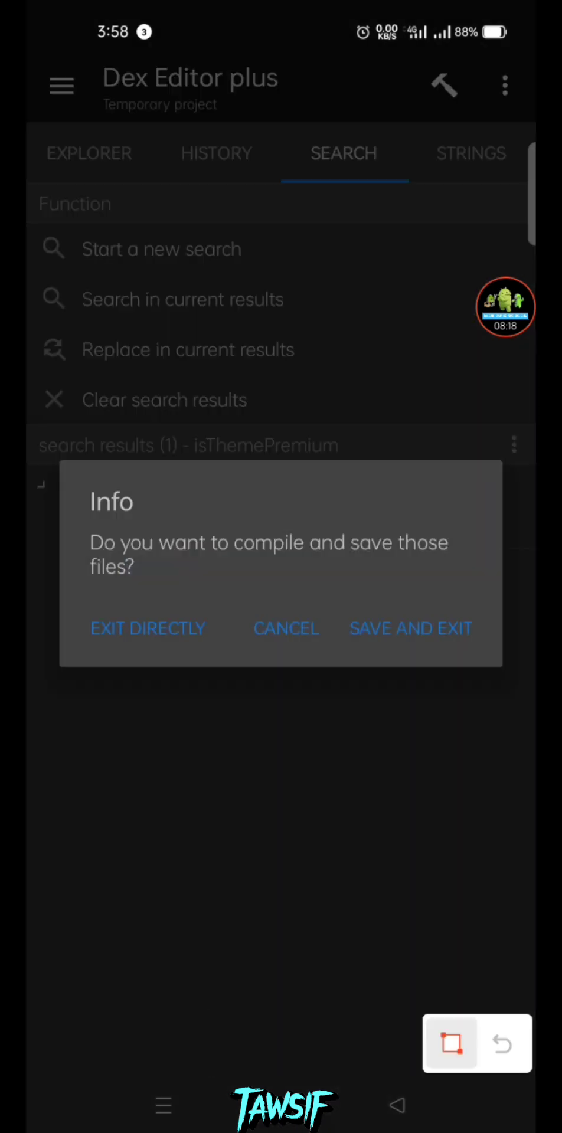
# Compile the classes, update classes4.dex with Auto Sign, then install and launch Fonts Art
pyautogui.click(411, 628)
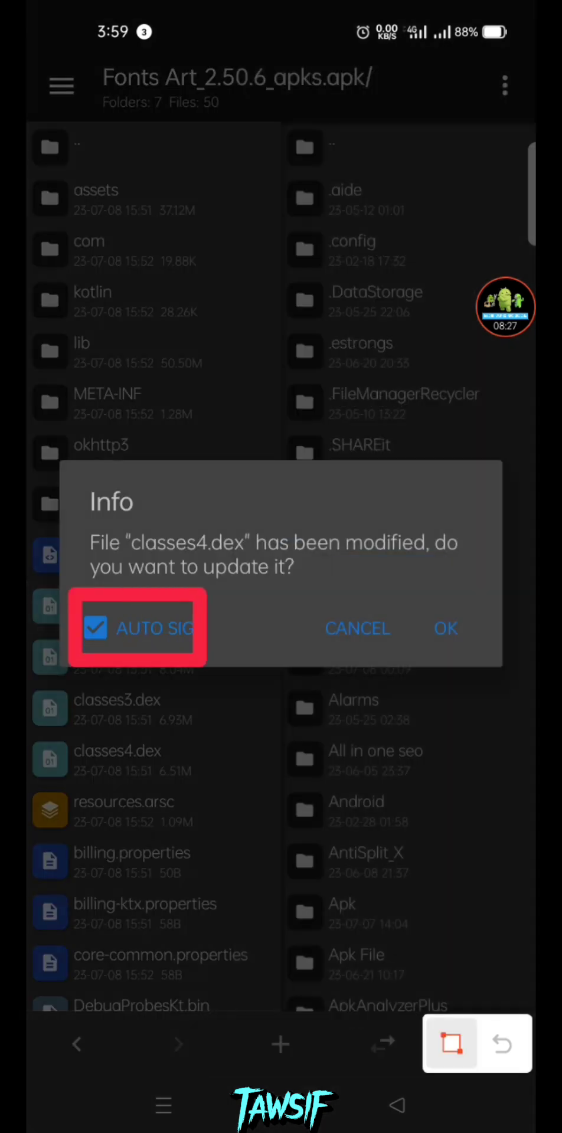
pyautogui.click(445, 627)
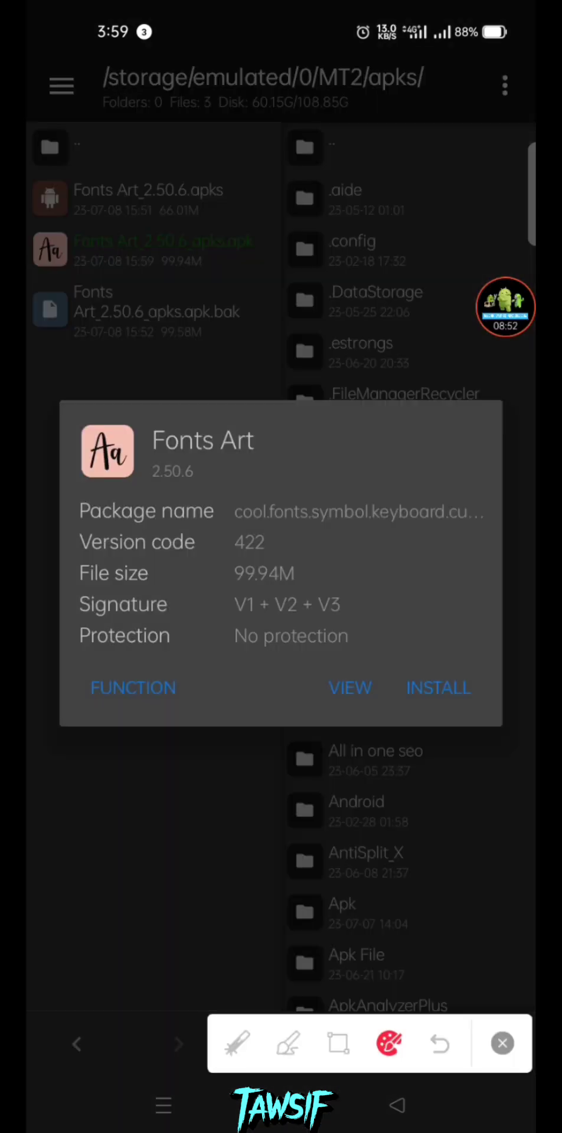
pyautogui.click(437, 688)
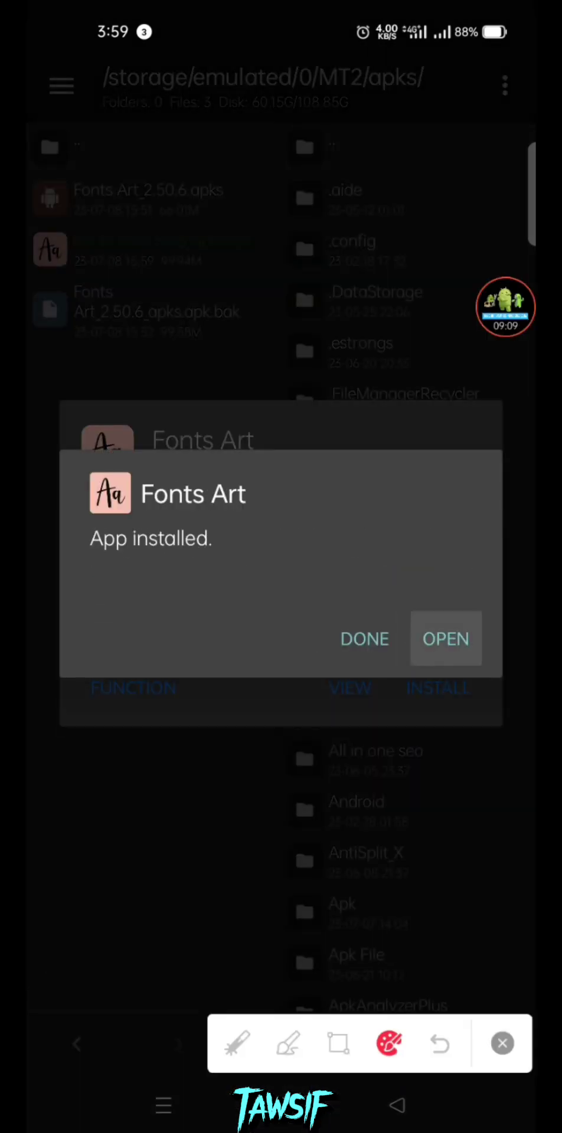
pyautogui.click(446, 637)
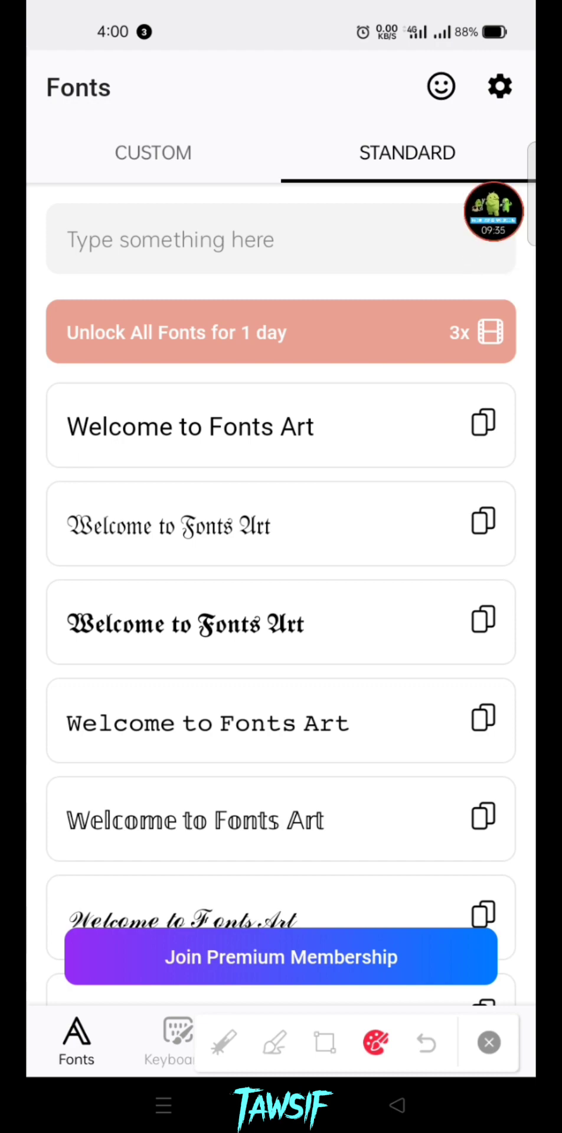
# Browse the Standard fonts, then the Keyboards App Themes list, checking for premium locks
pyautogui.scroll(-3)
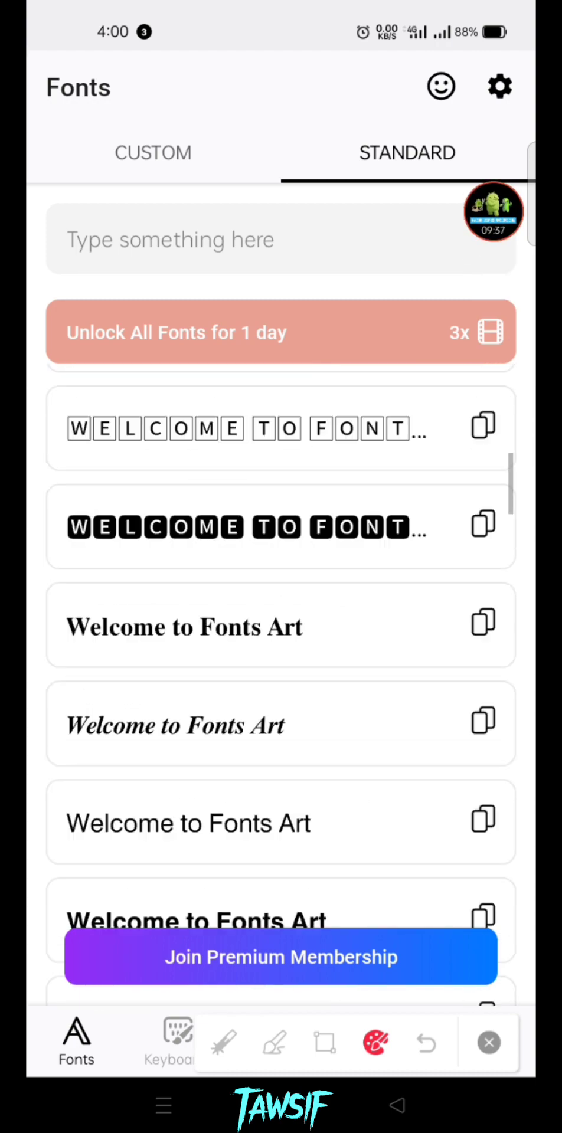
pyautogui.click(177, 1039)
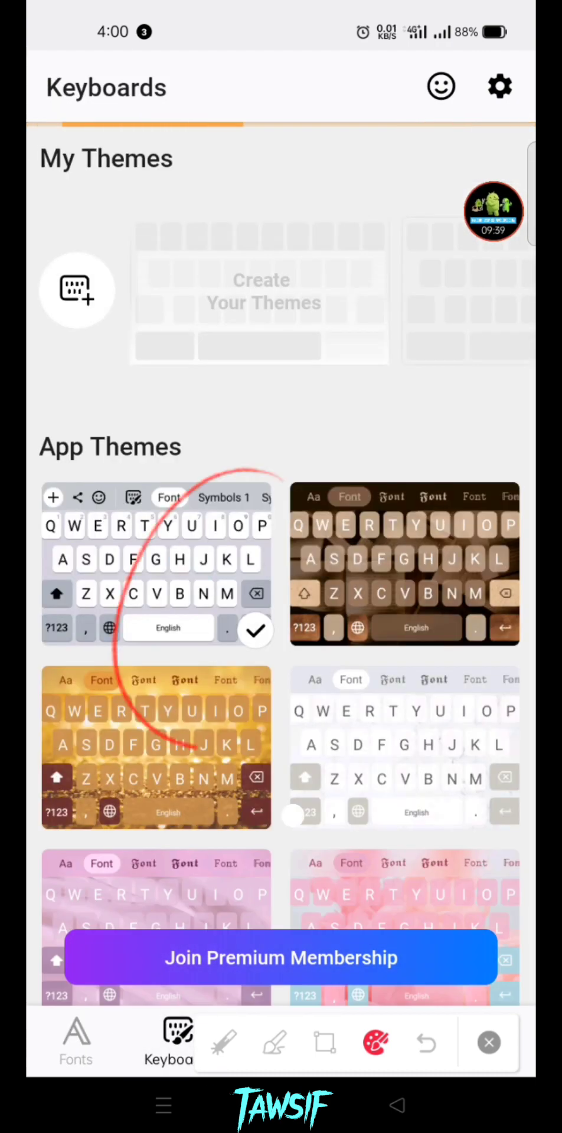
pyautogui.scroll(-3)
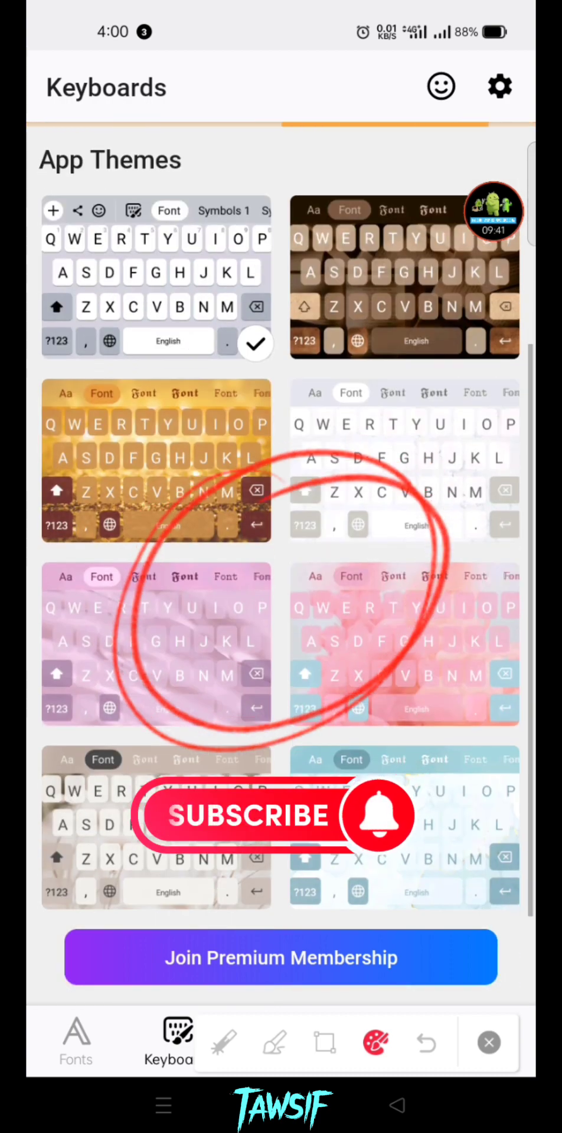
pyautogui.scroll(-3)
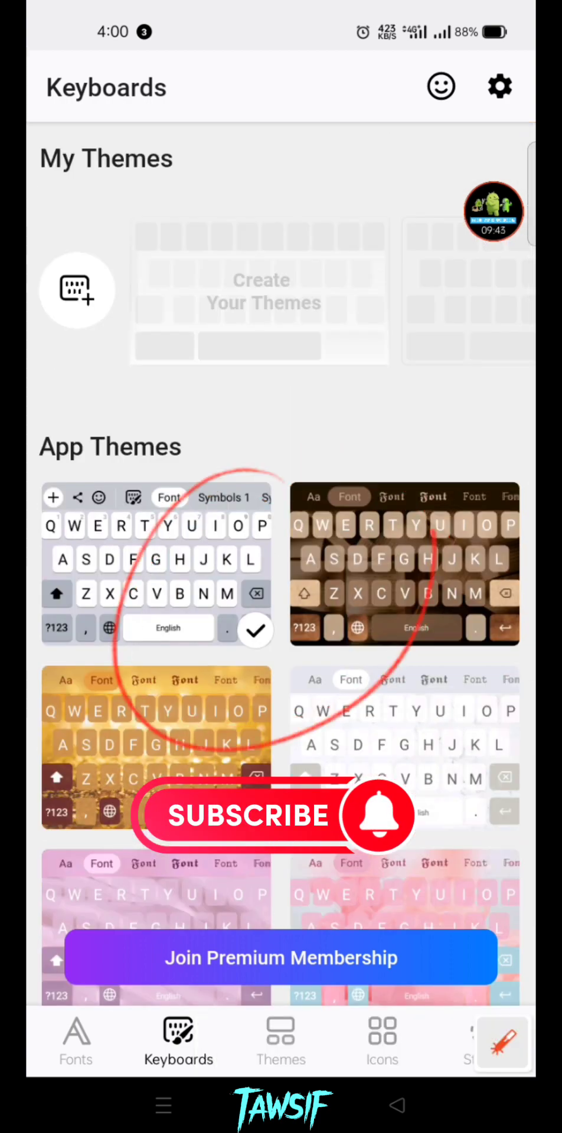